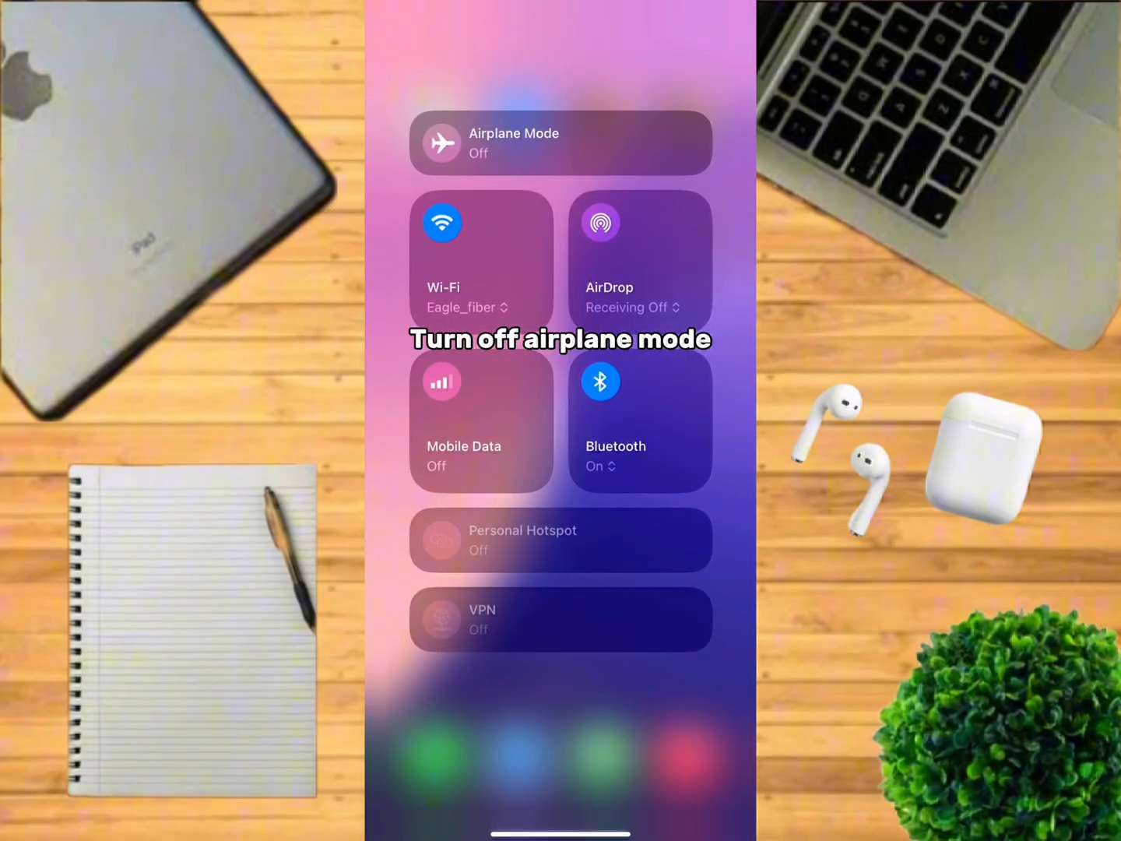
Reach Background App Refresh under General with Wi‑Fi & Mobile Data selected.
left_click(441, 143)
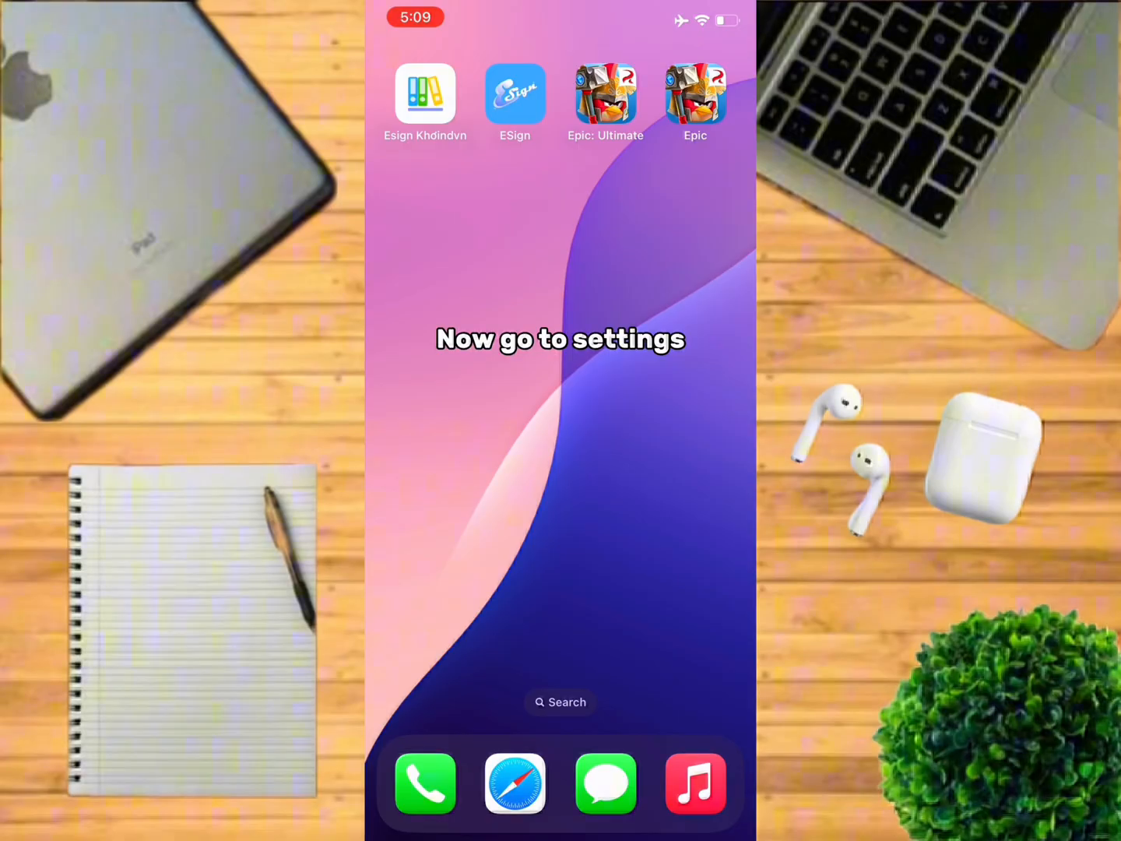
scroll("left", 3)
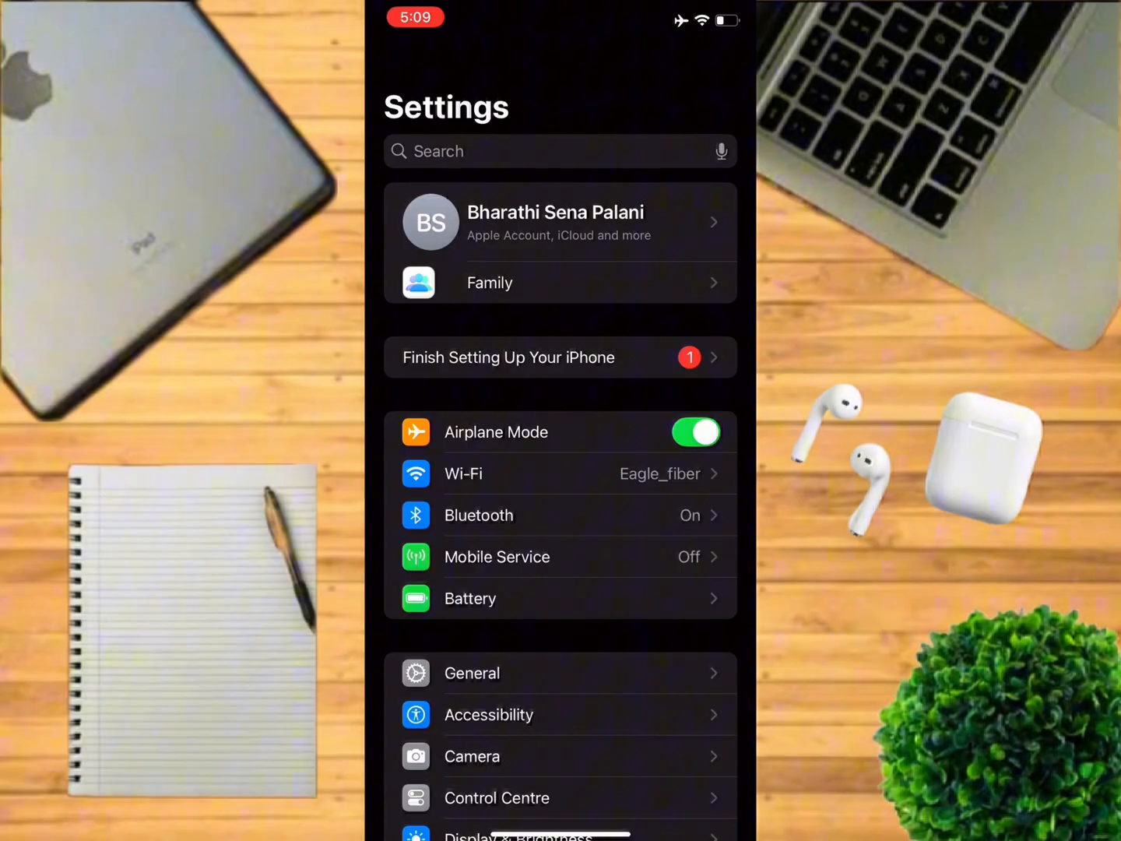
left_click(471, 672)
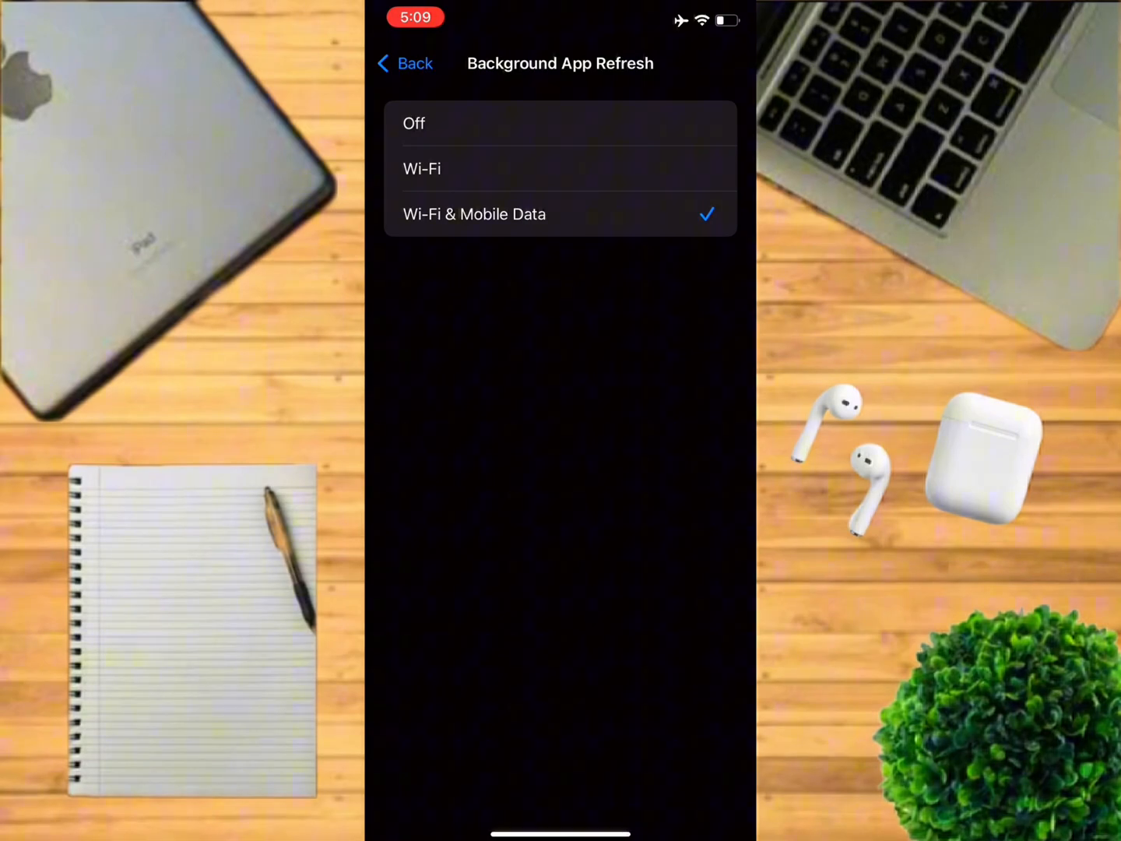
Visit khoindvn.io.vn in Safari and request its configuration profile download.
left_click(473, 214)
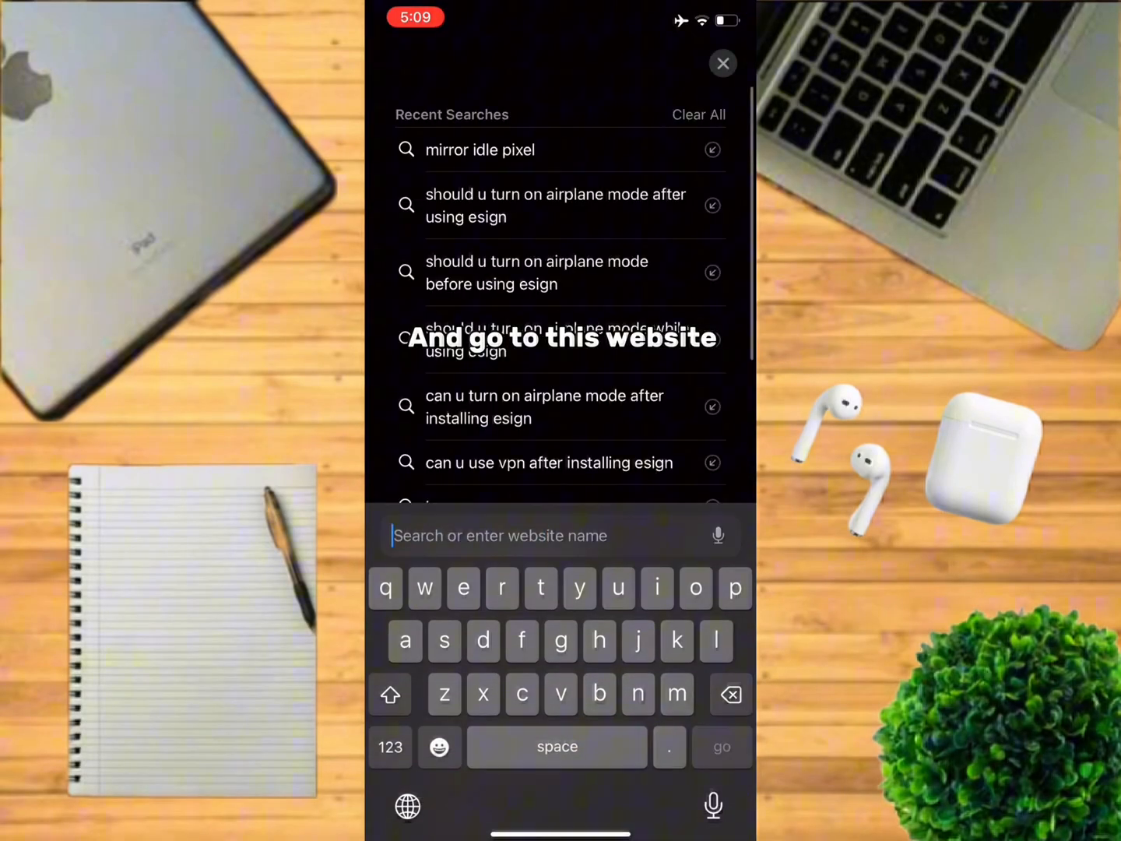
type("khoindvn.io.vn")
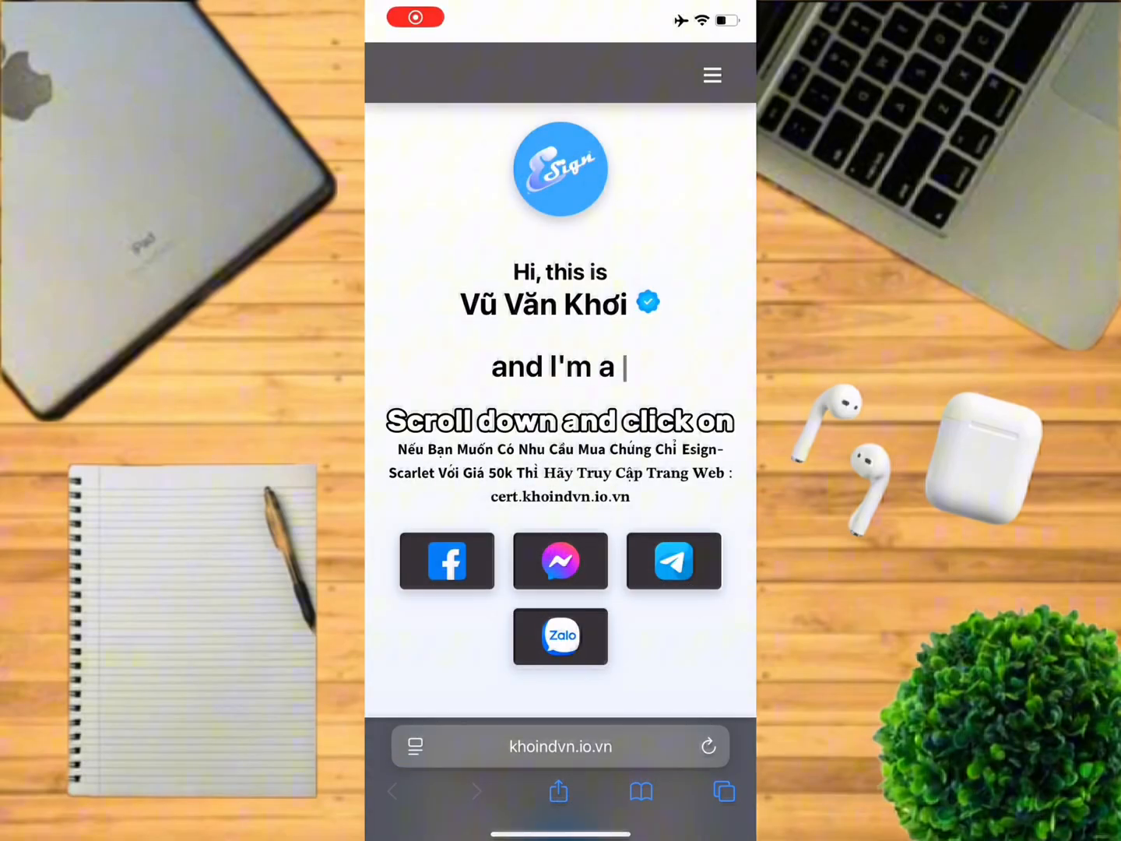
scroll("down", 3)
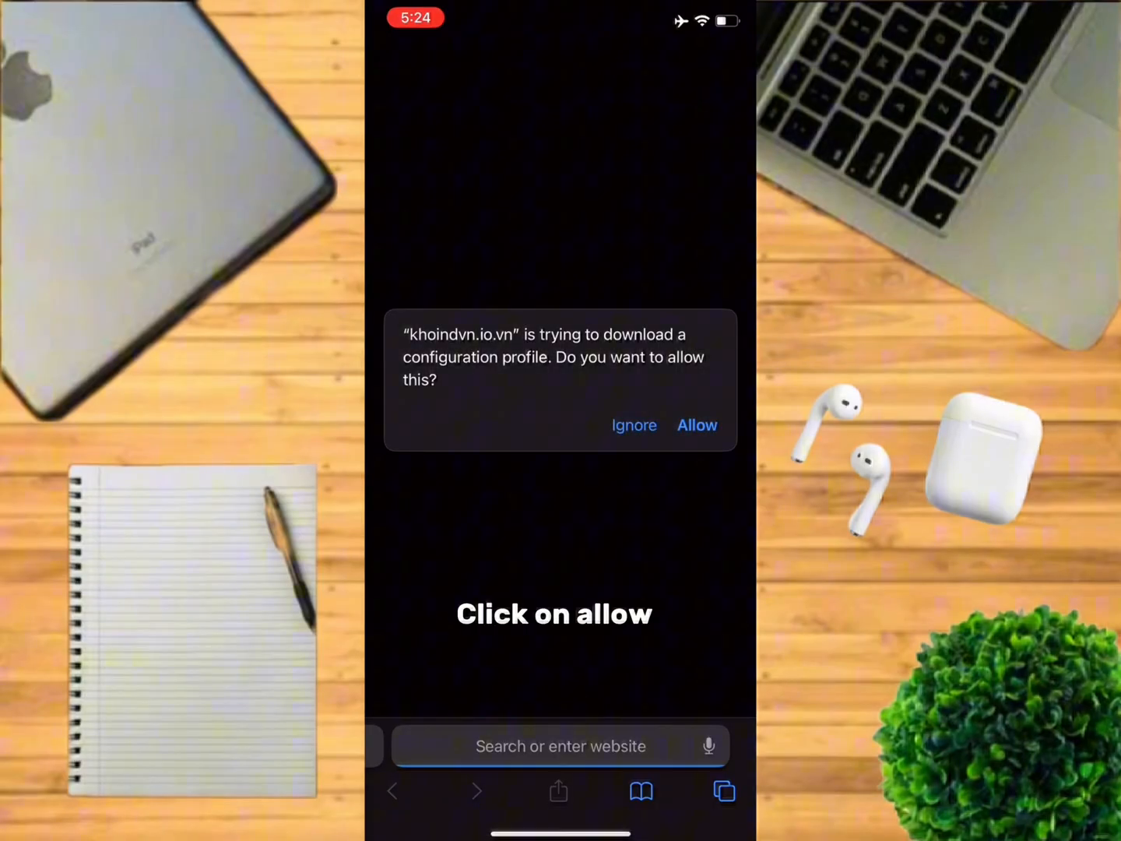
Allow the download and install the KhoinDNS Update profile despite the DNS warning.
left_click(697, 425)
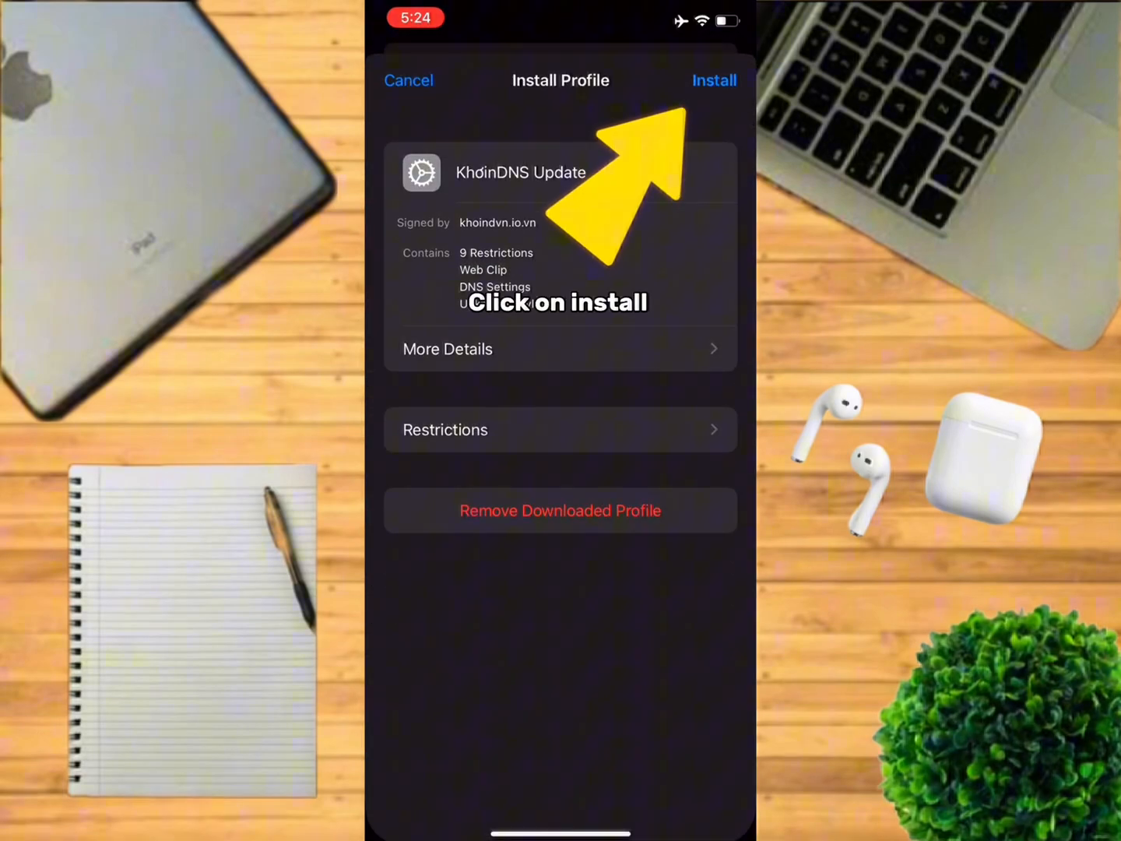
left_click(713, 81)
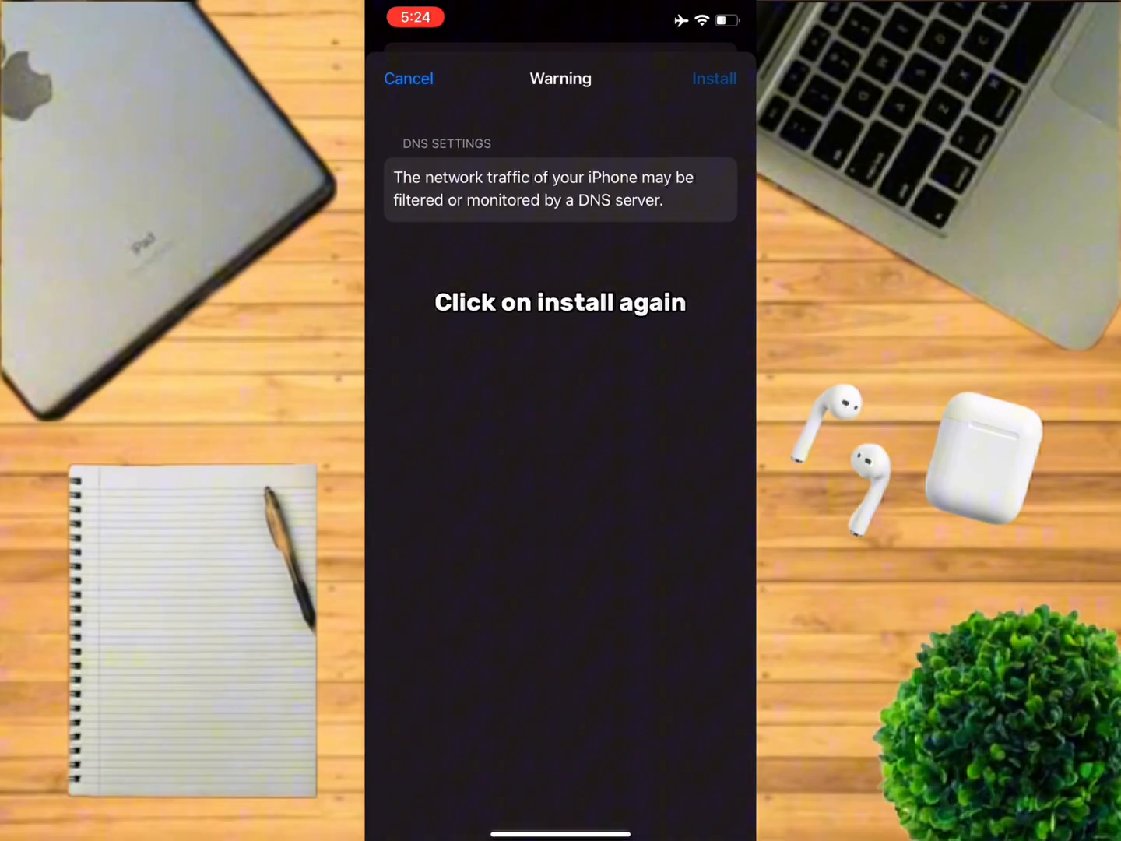
left_click(713, 78)
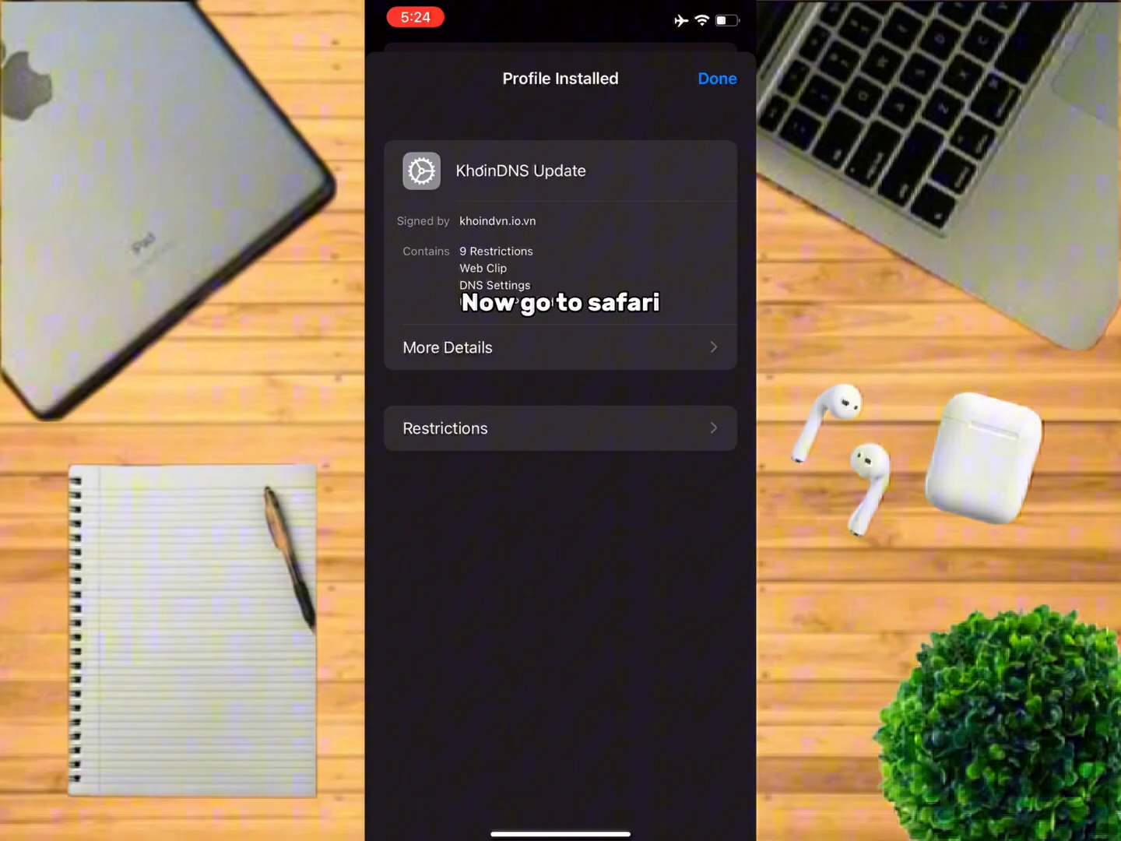
Install ESign from the site's Esign Bypass Revoke list and return to the Home Screen.
left_click(716, 78)
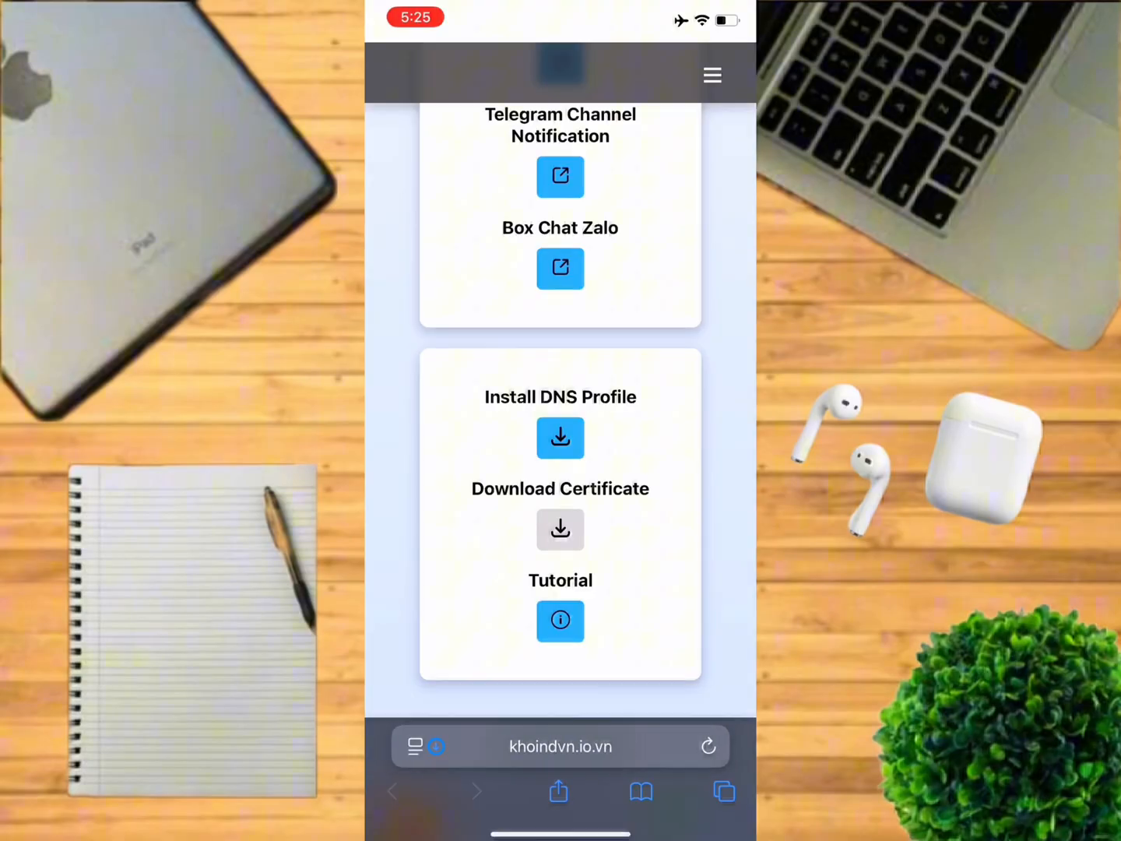
scroll("down", 3)
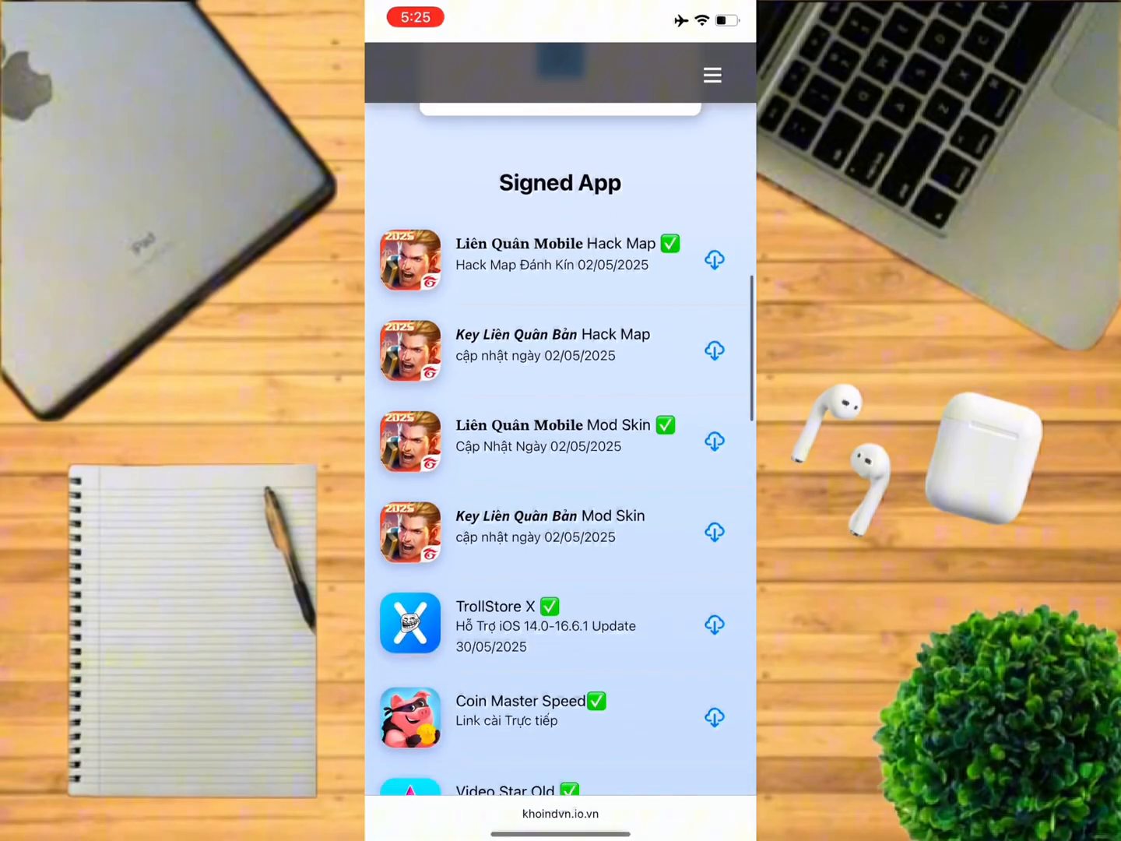
scroll("down", 3)
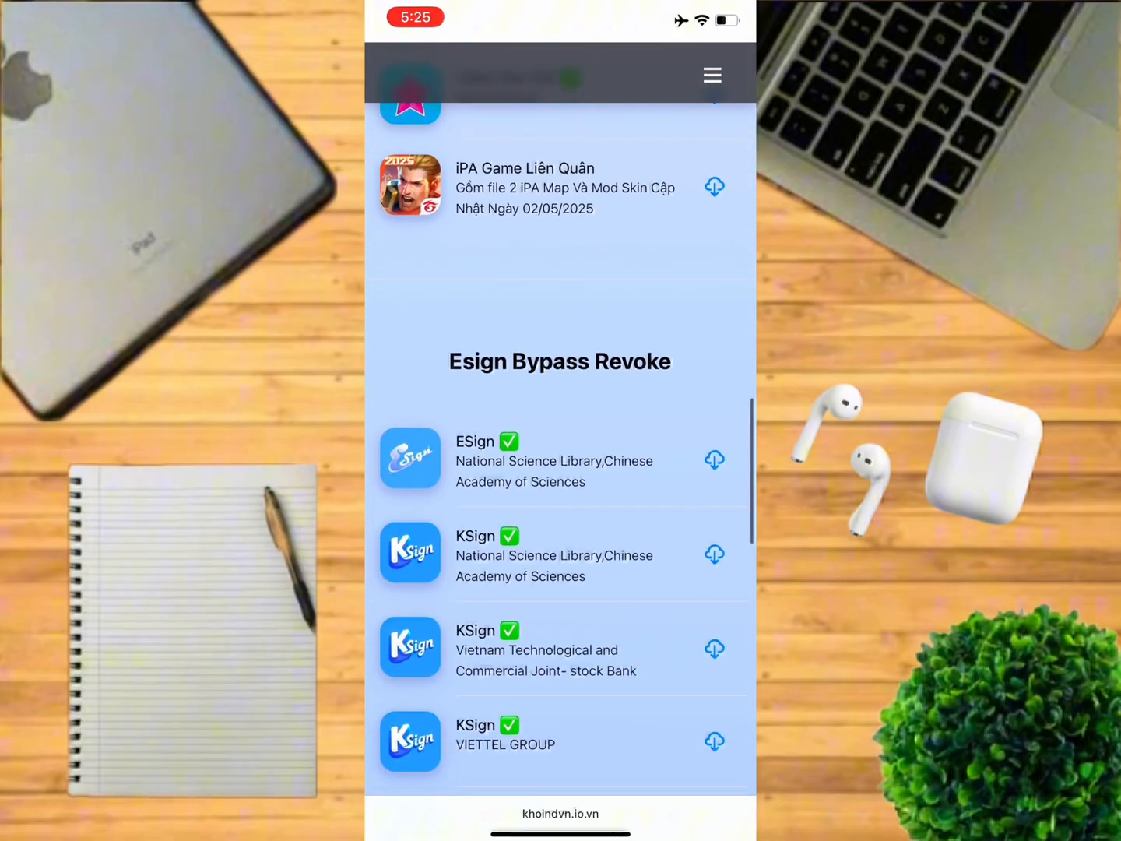
scroll("down", 3)
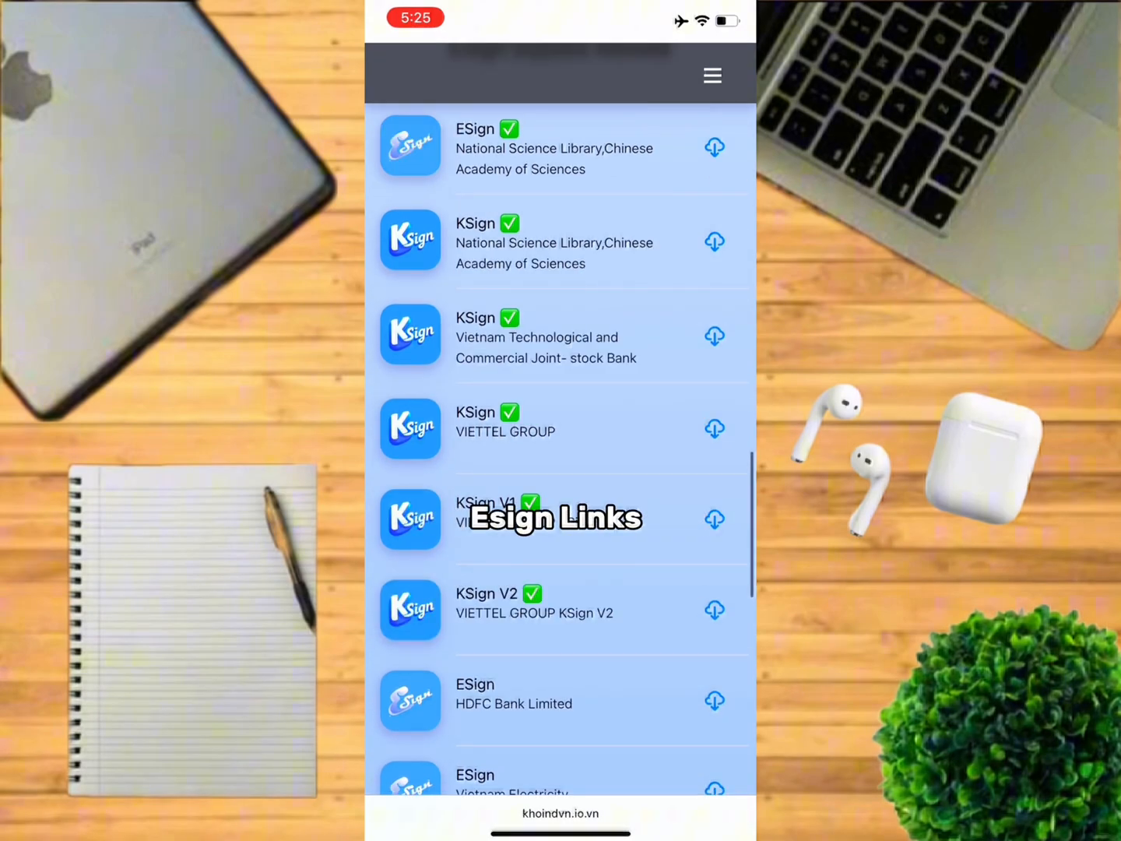
scroll("down", 3)
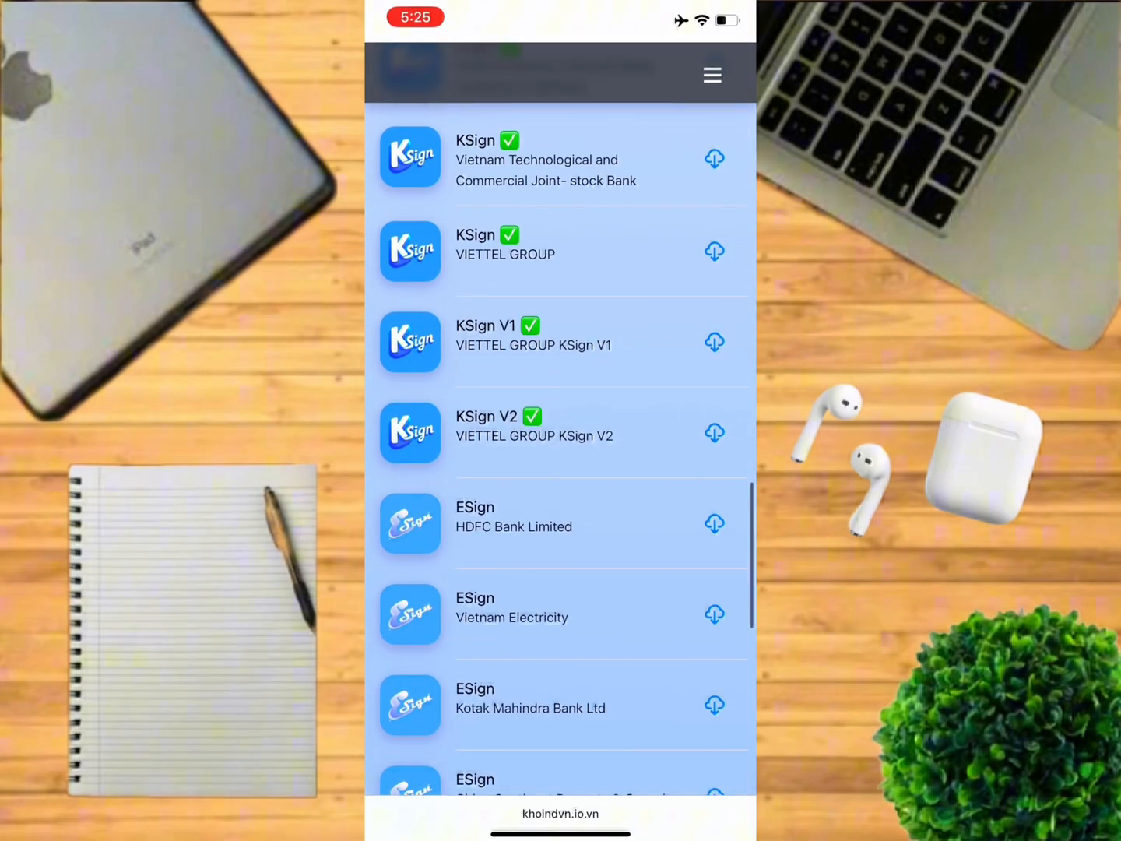
scroll("down", 3)
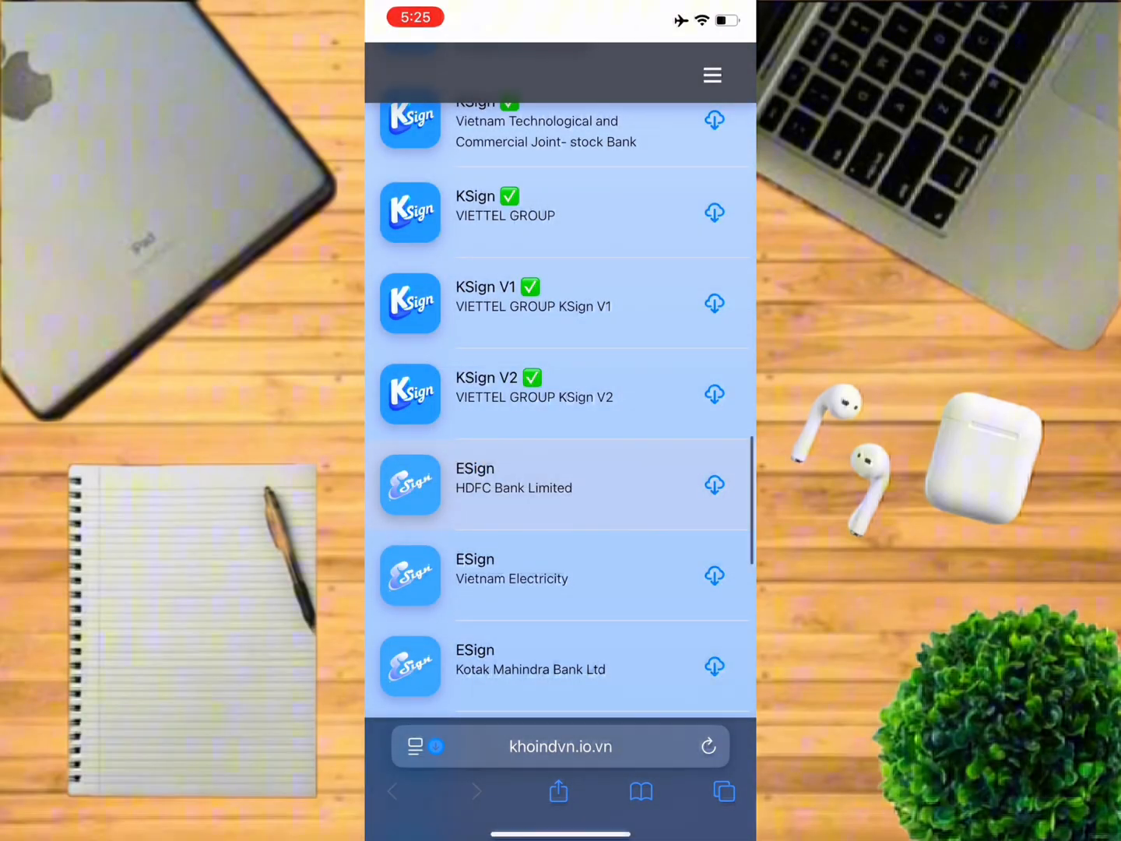
key("home")
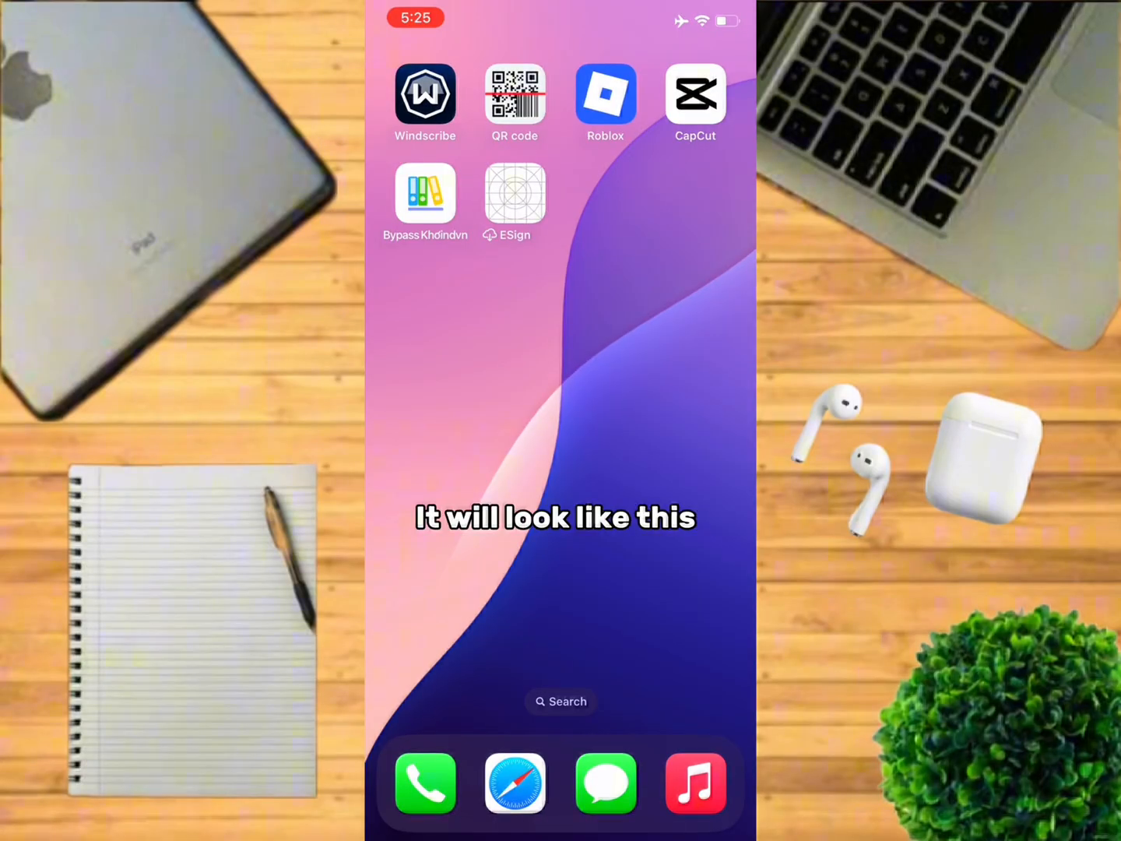
Launch the freshly installed ESign, raising the Untrusted Enterprise Developer alert.
left_click(514, 193)
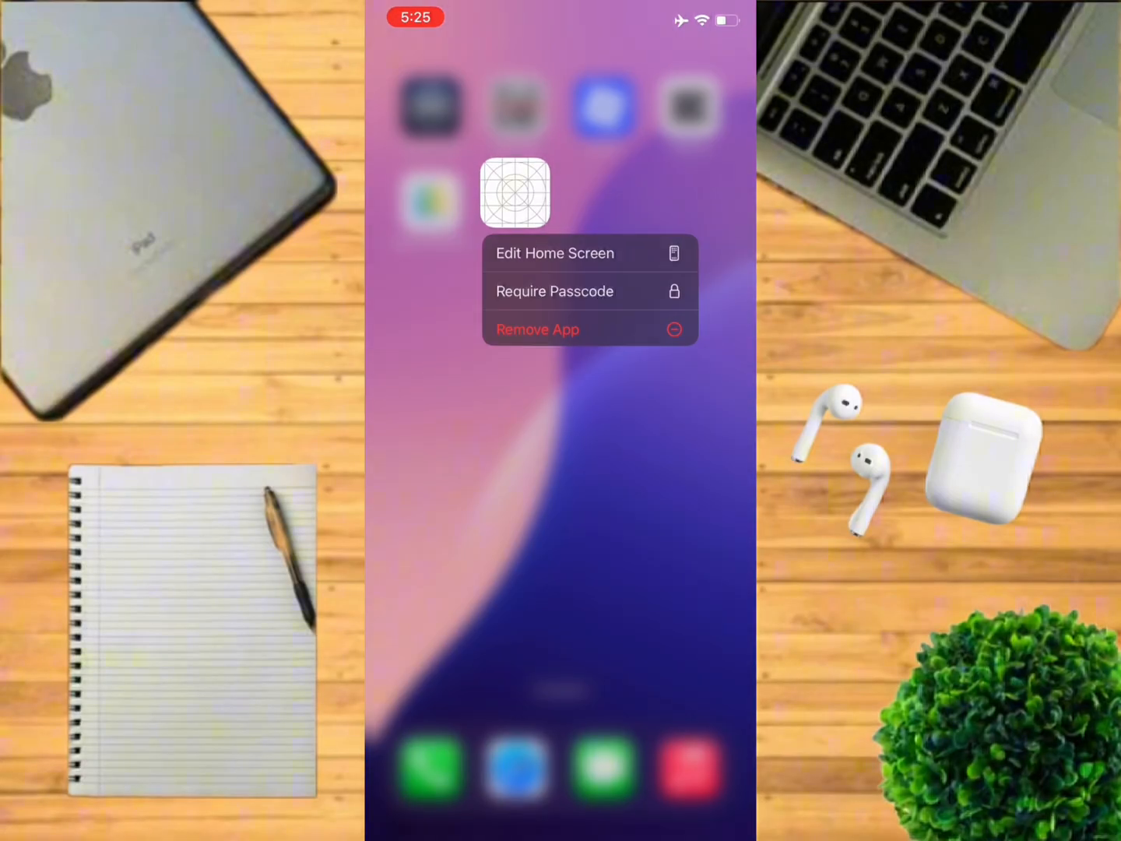
left_click(537, 330)
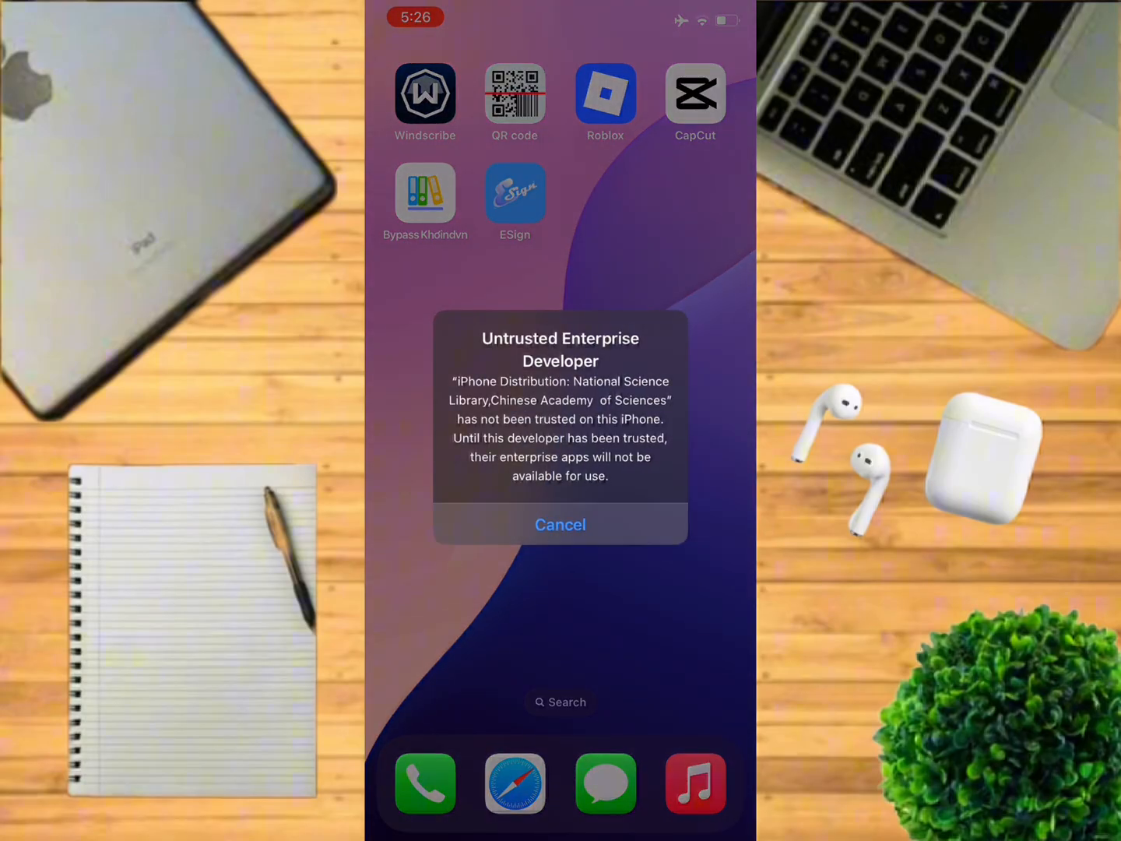
Dismiss the warning and go to General settings toward device management.
left_click(560, 524)
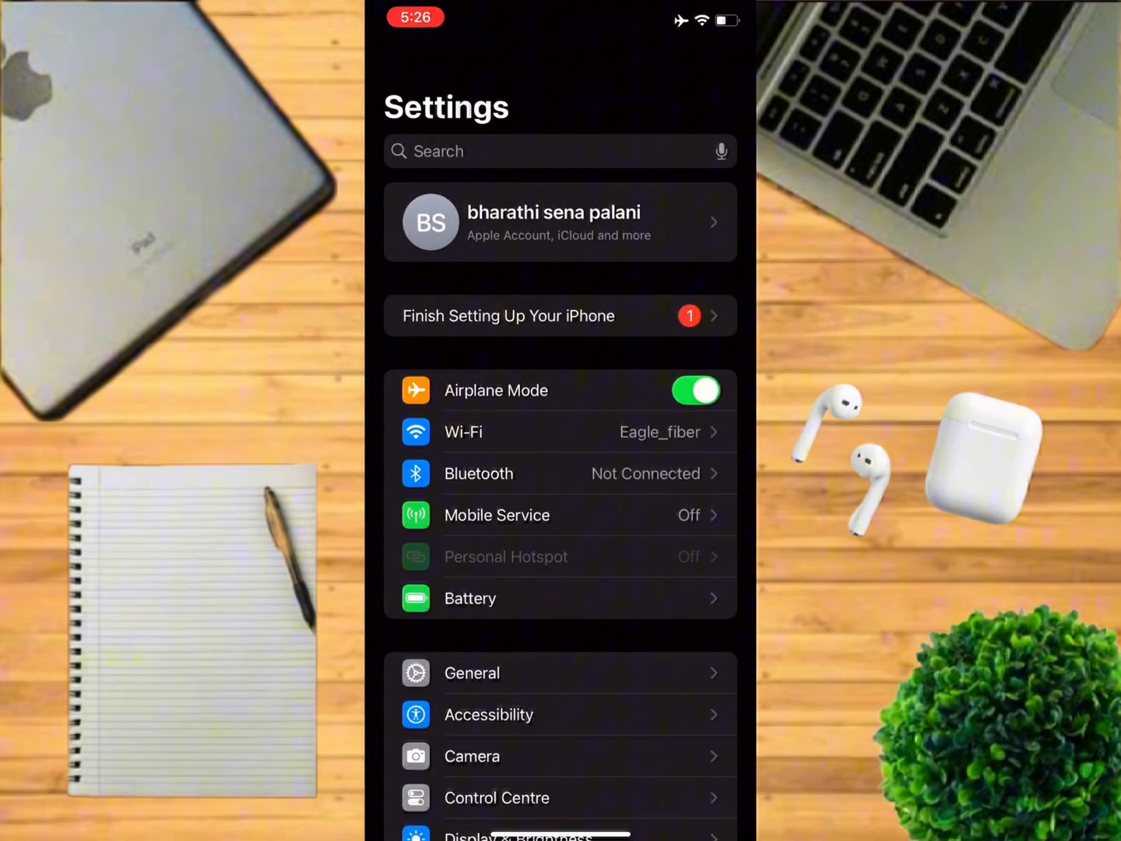
scroll("down", 3)
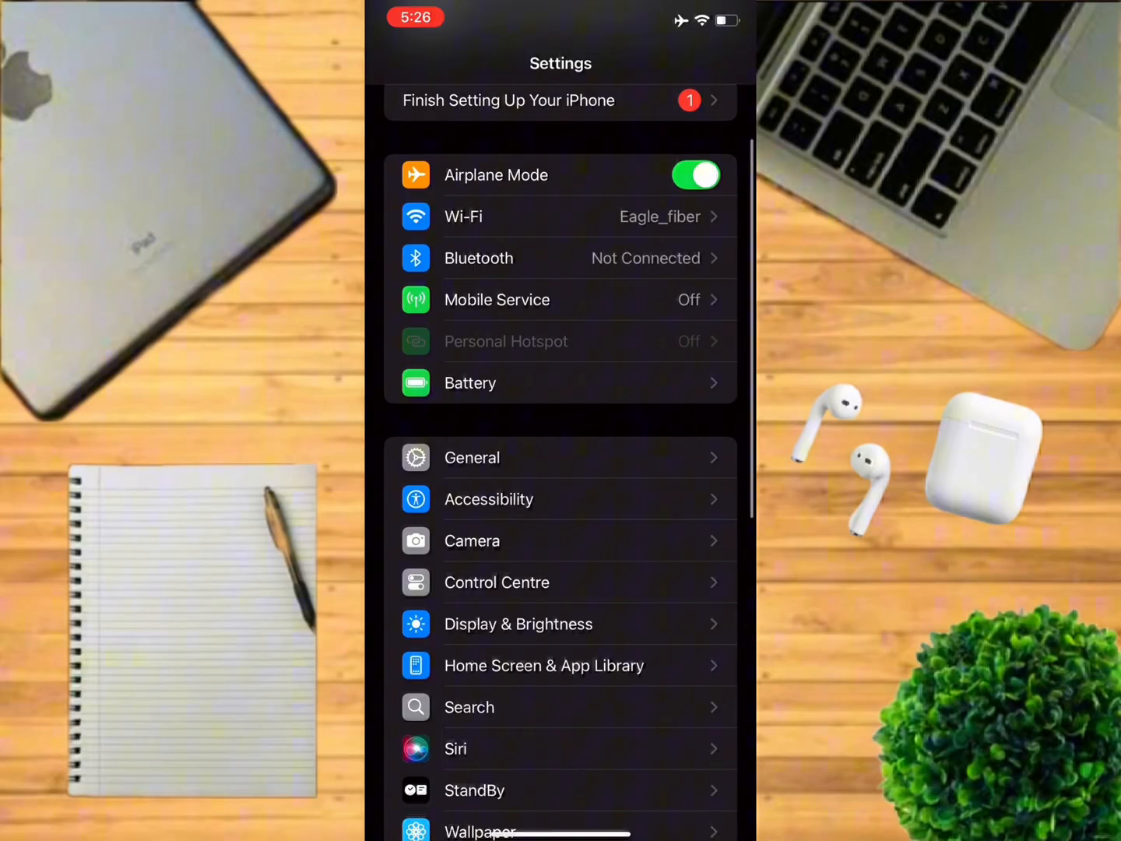
left_click(472, 458)
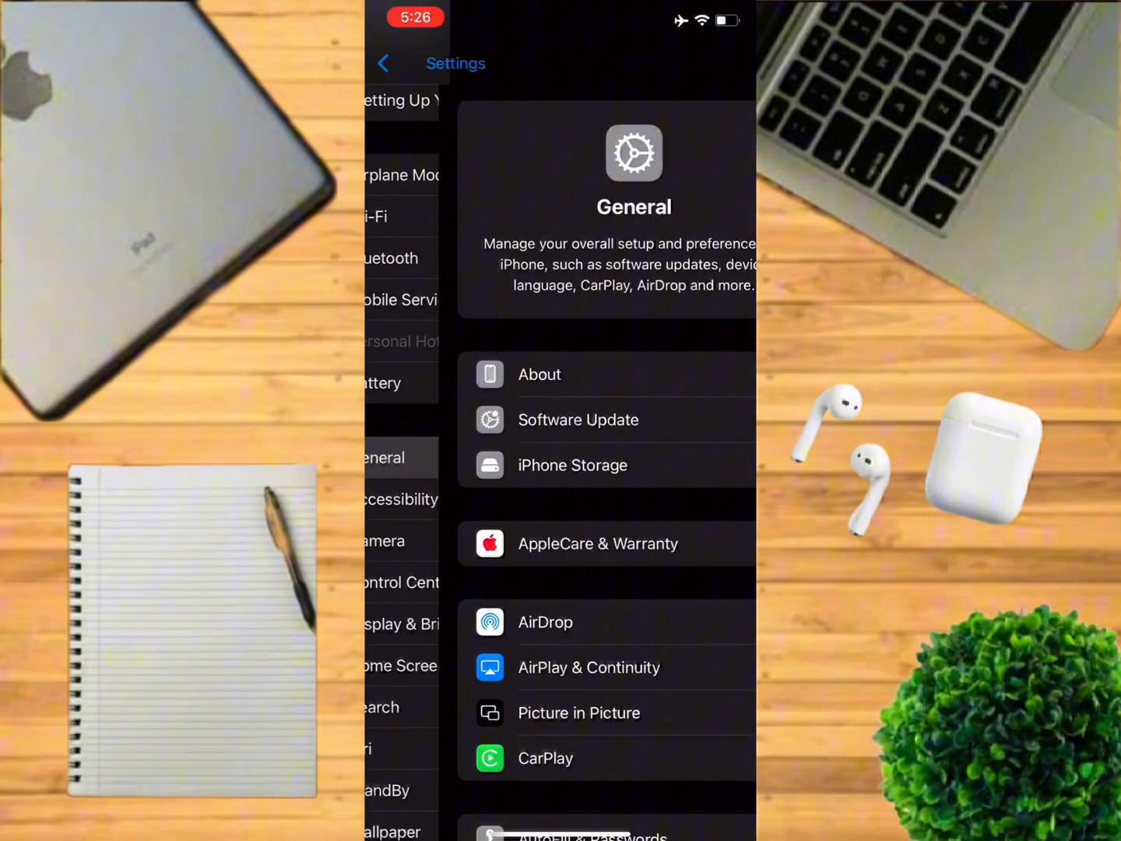
scroll("down", 3)
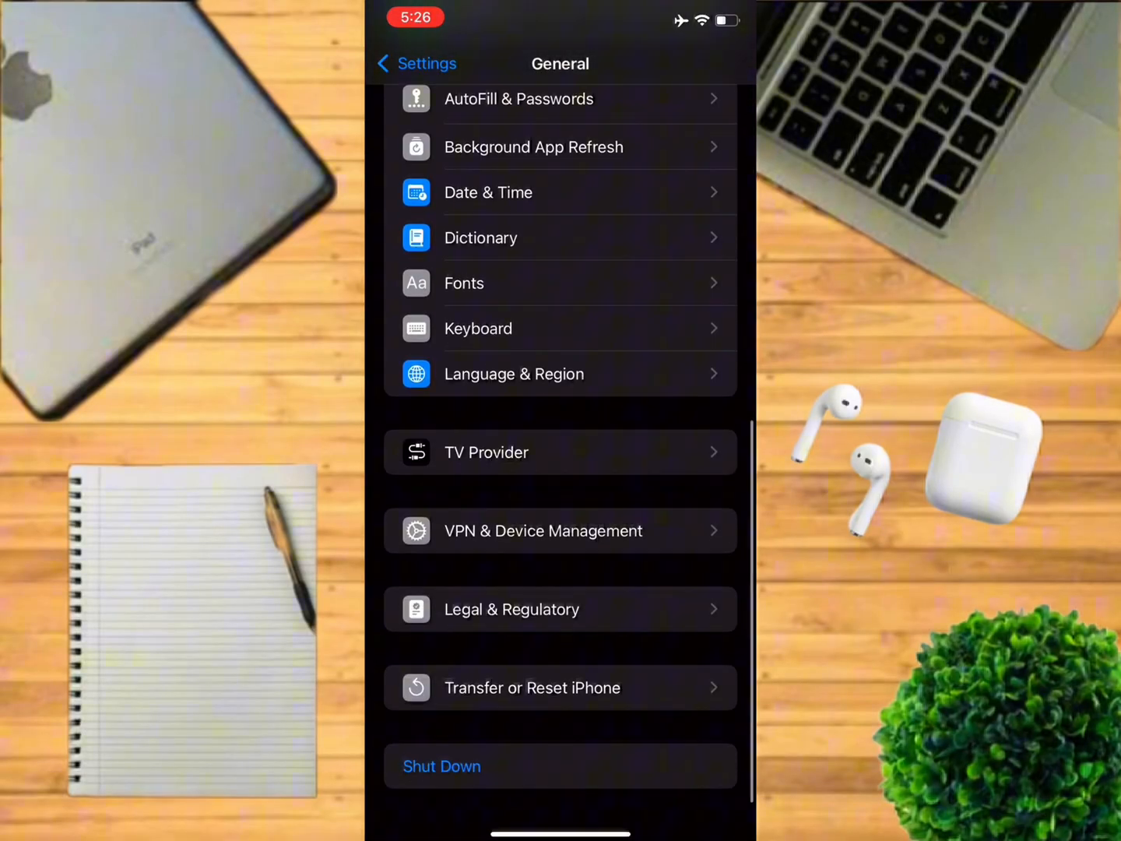
Trust 'National Science Library, Chinese Academy of Sciences' and Allow & Restart.
left_click(559, 531)
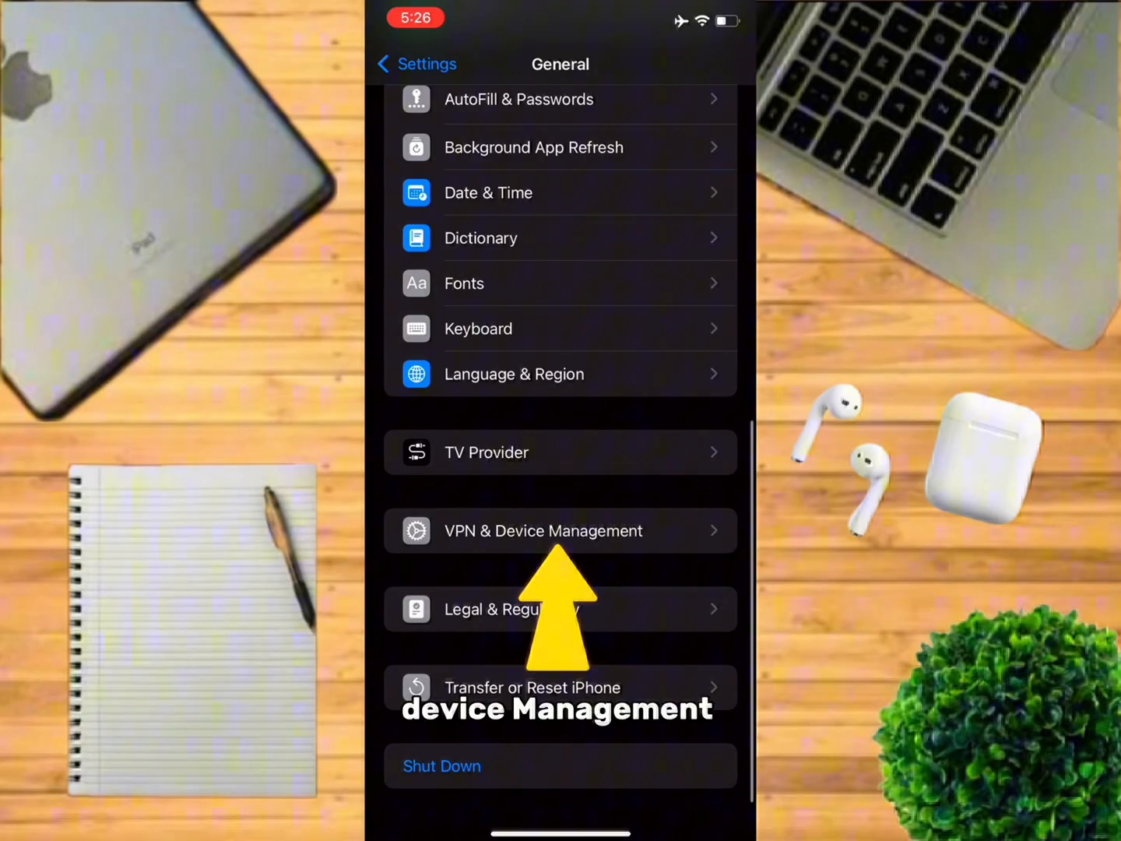
left_click(543, 531)
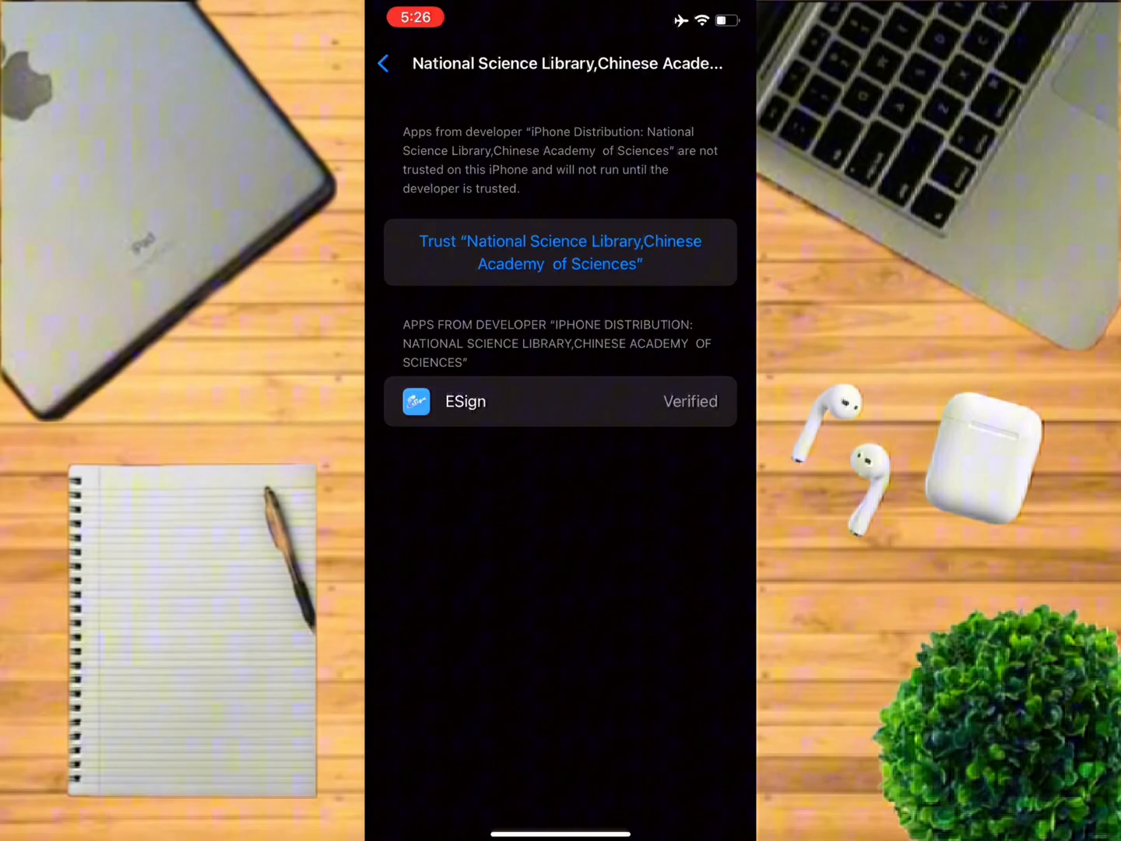
left_click(561, 252)
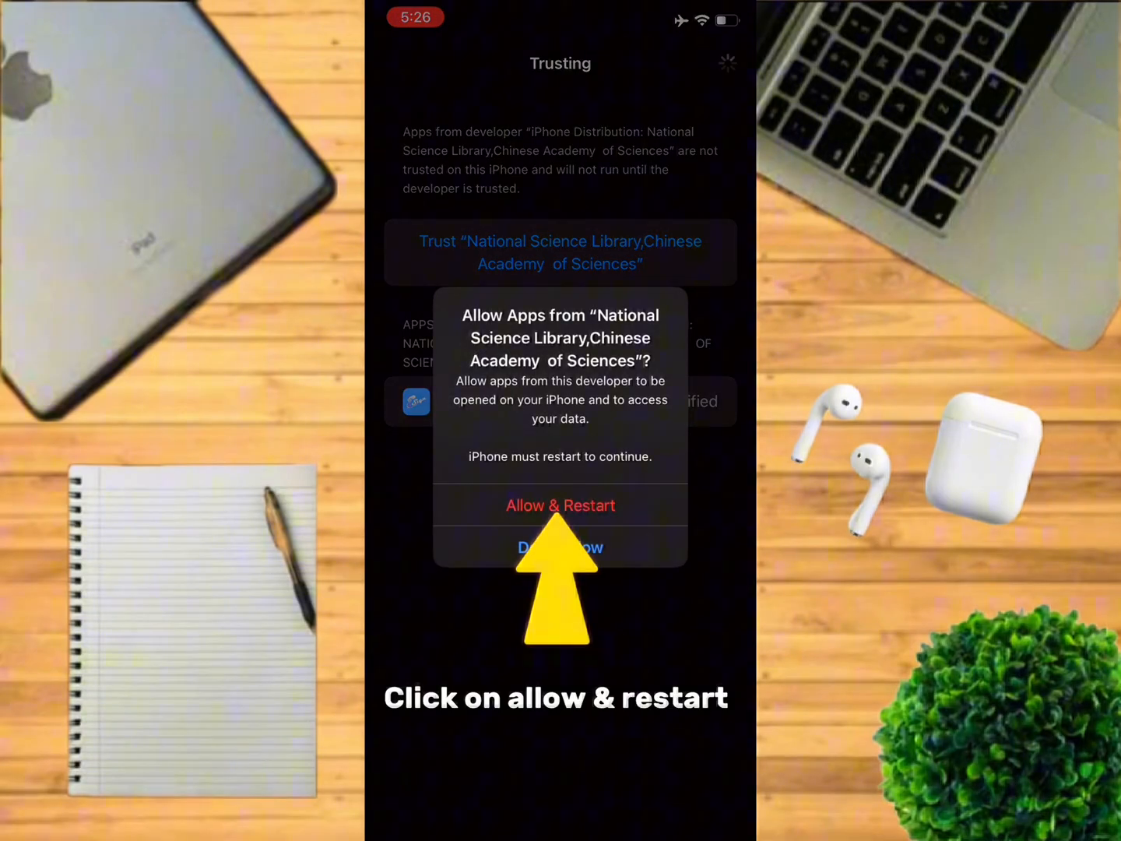
left_click(560, 504)
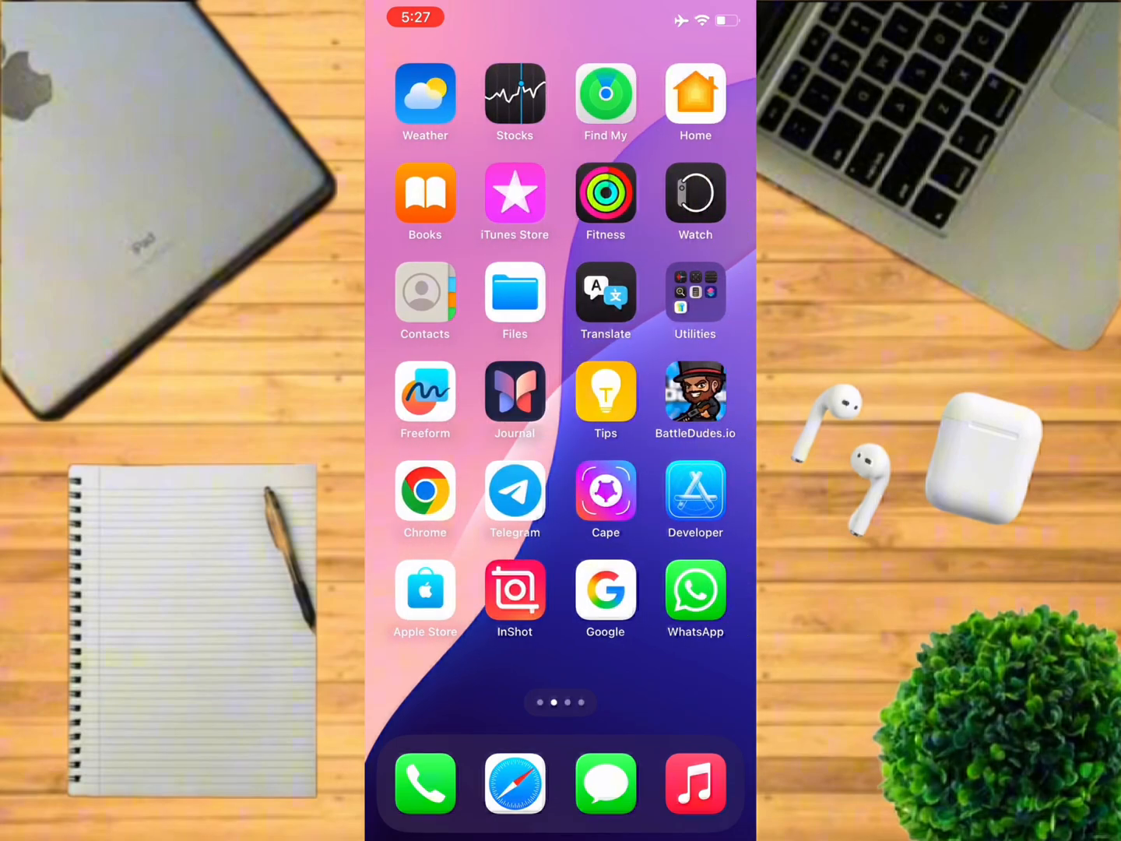
Accept ESign's disclaimer and service agreement so it opens on its file list.
scroll("left", 3)
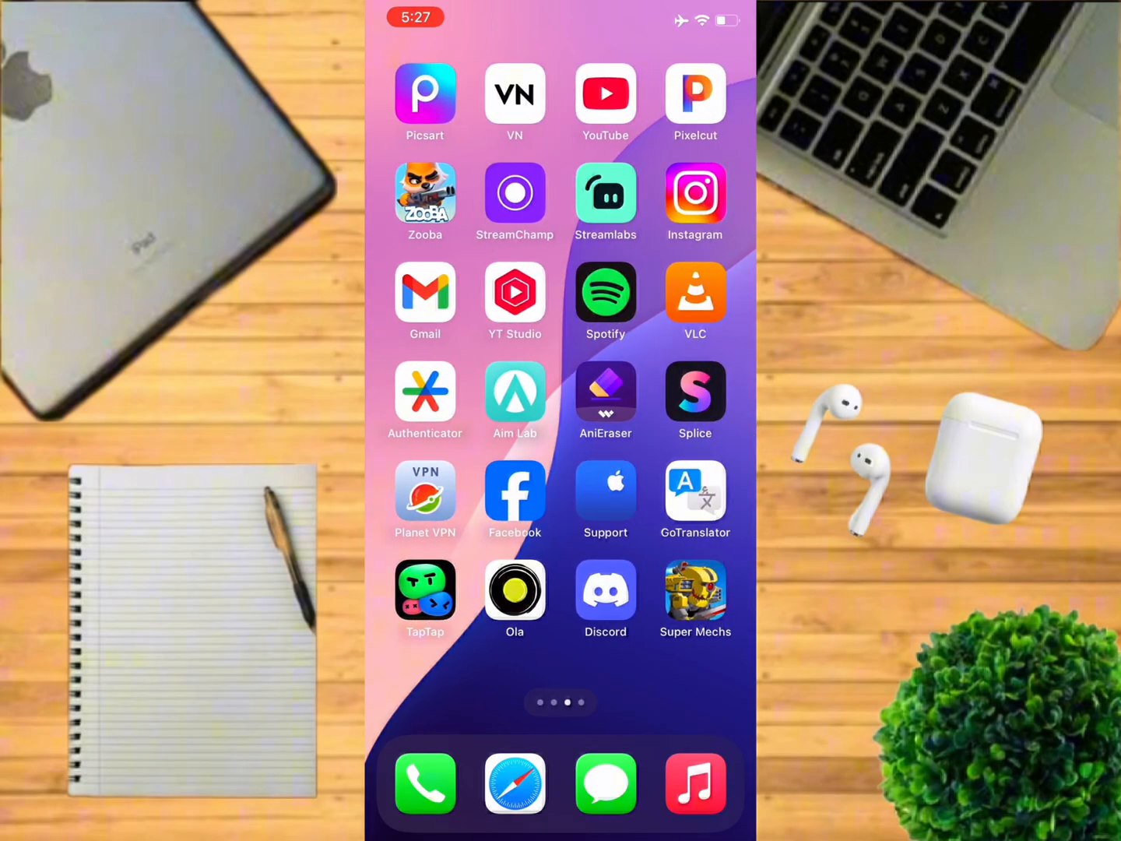
scroll("left", 3)
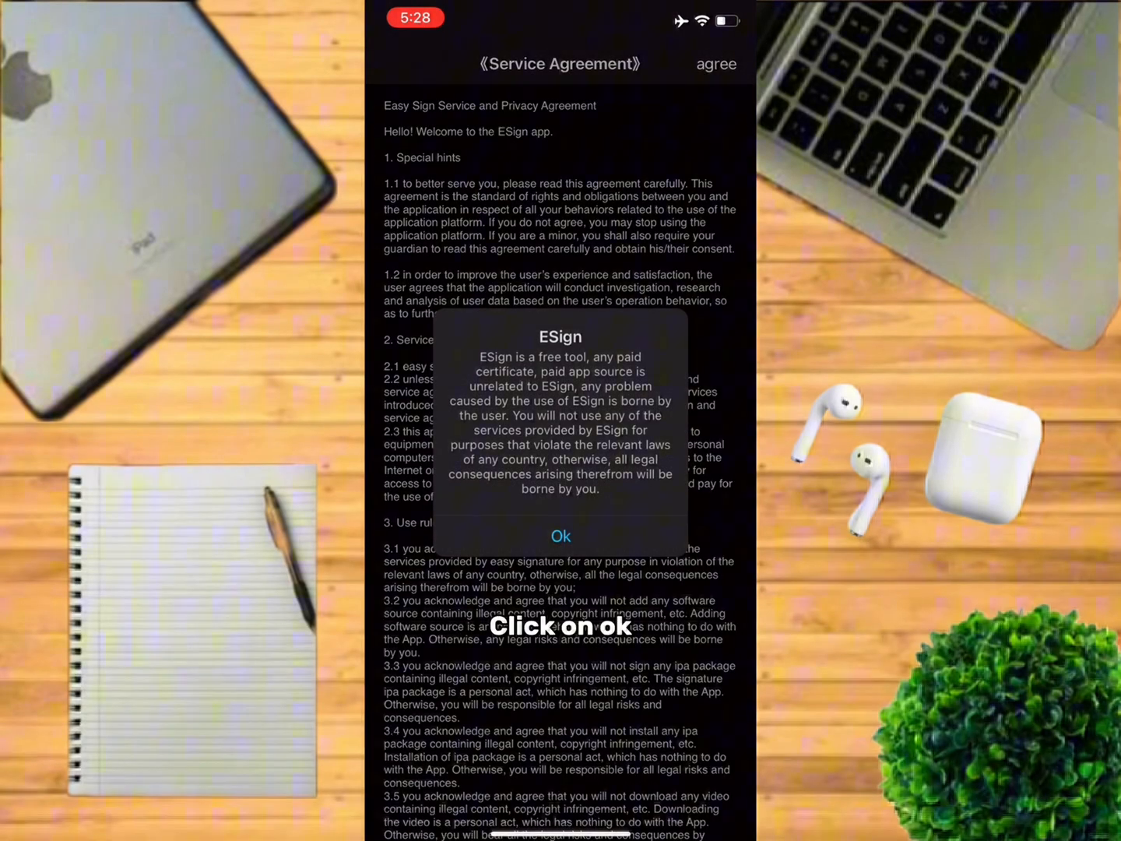
left_click(561, 535)
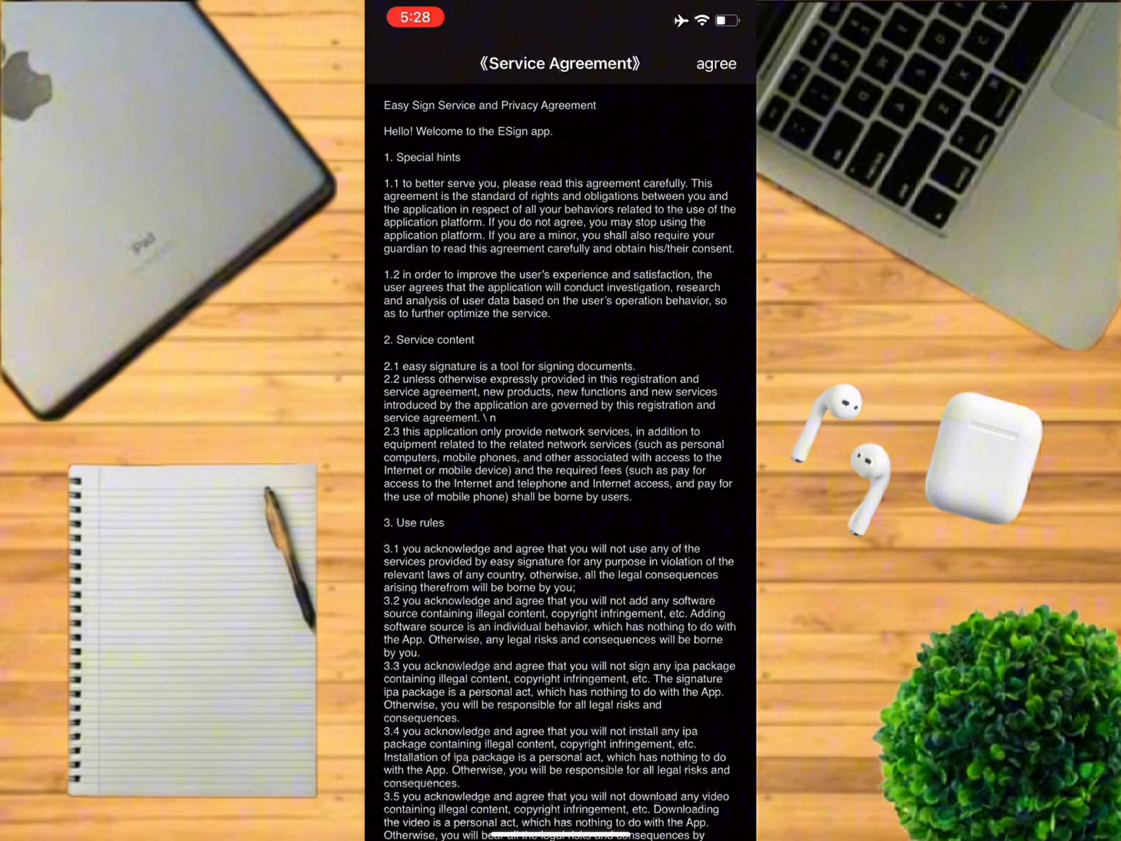
left_click(716, 62)
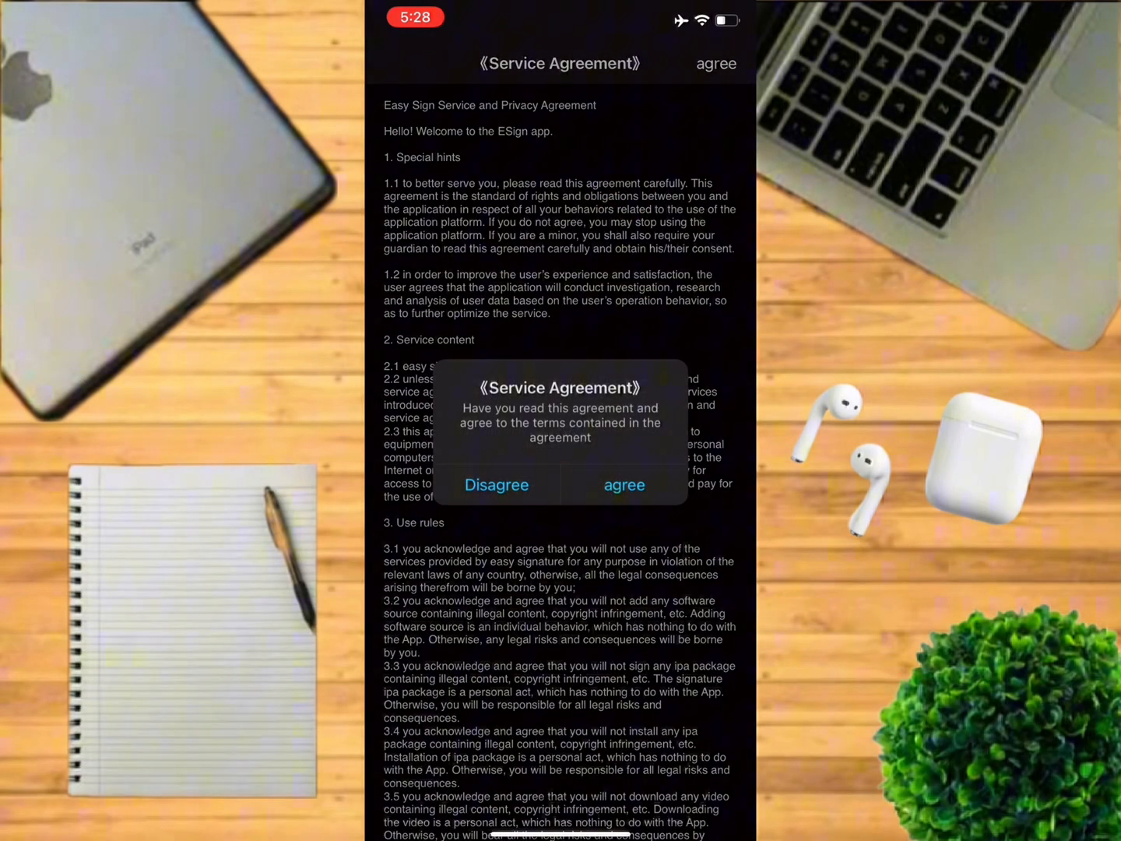
left_click(624, 484)
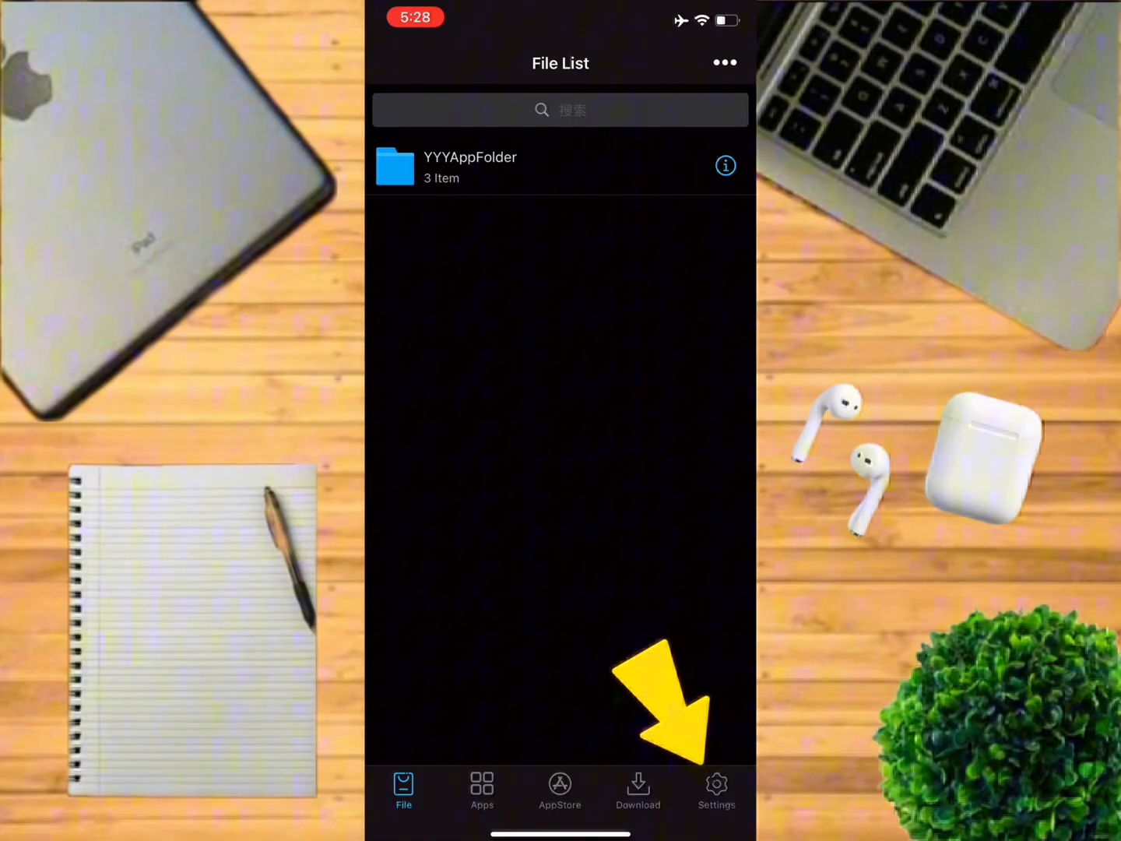
From ESign's settings, allow the Query device UDID profile to download.
left_click(716, 791)
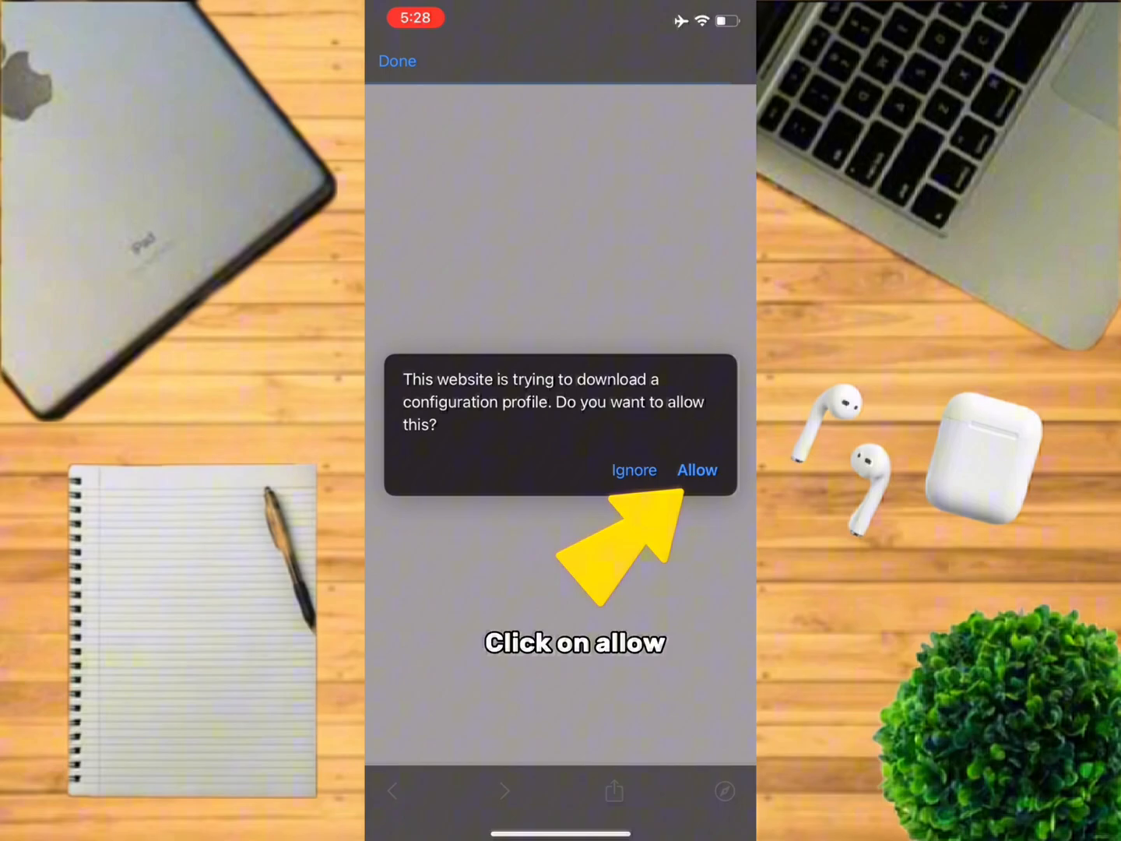
left_click(697, 470)
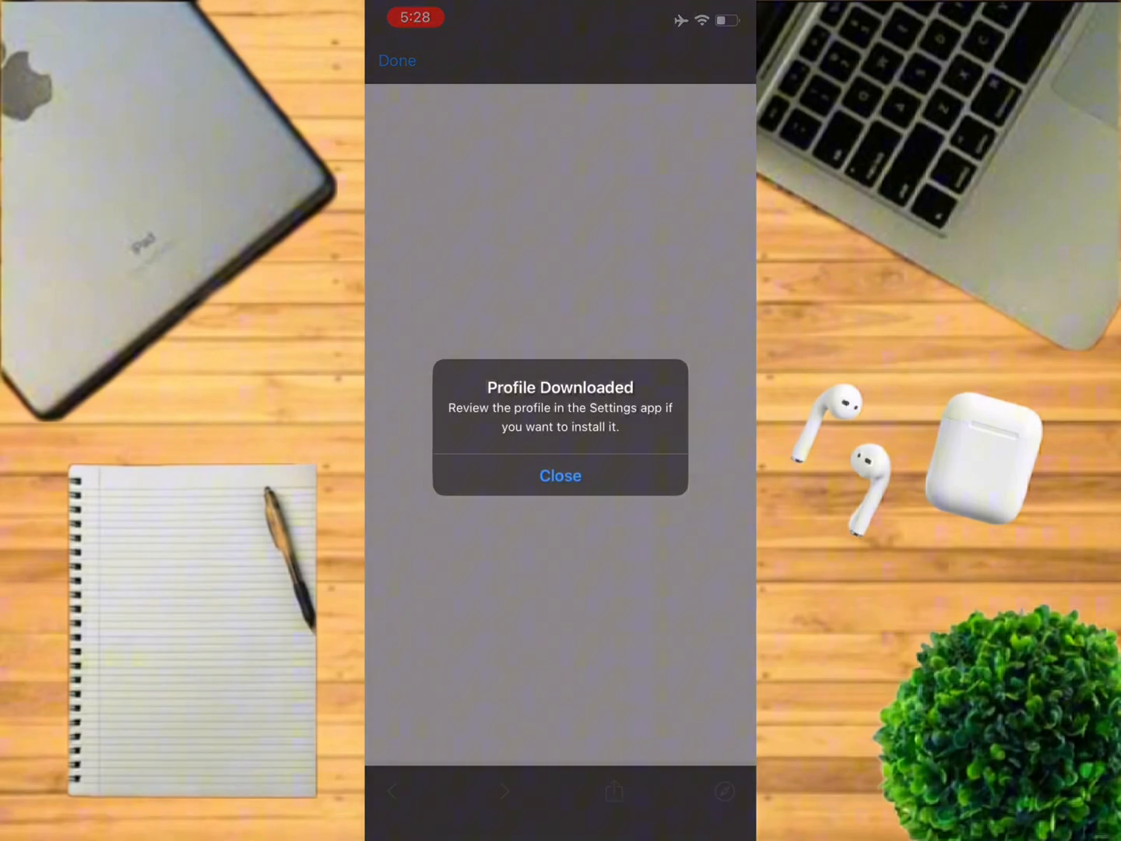
left_click(561, 476)
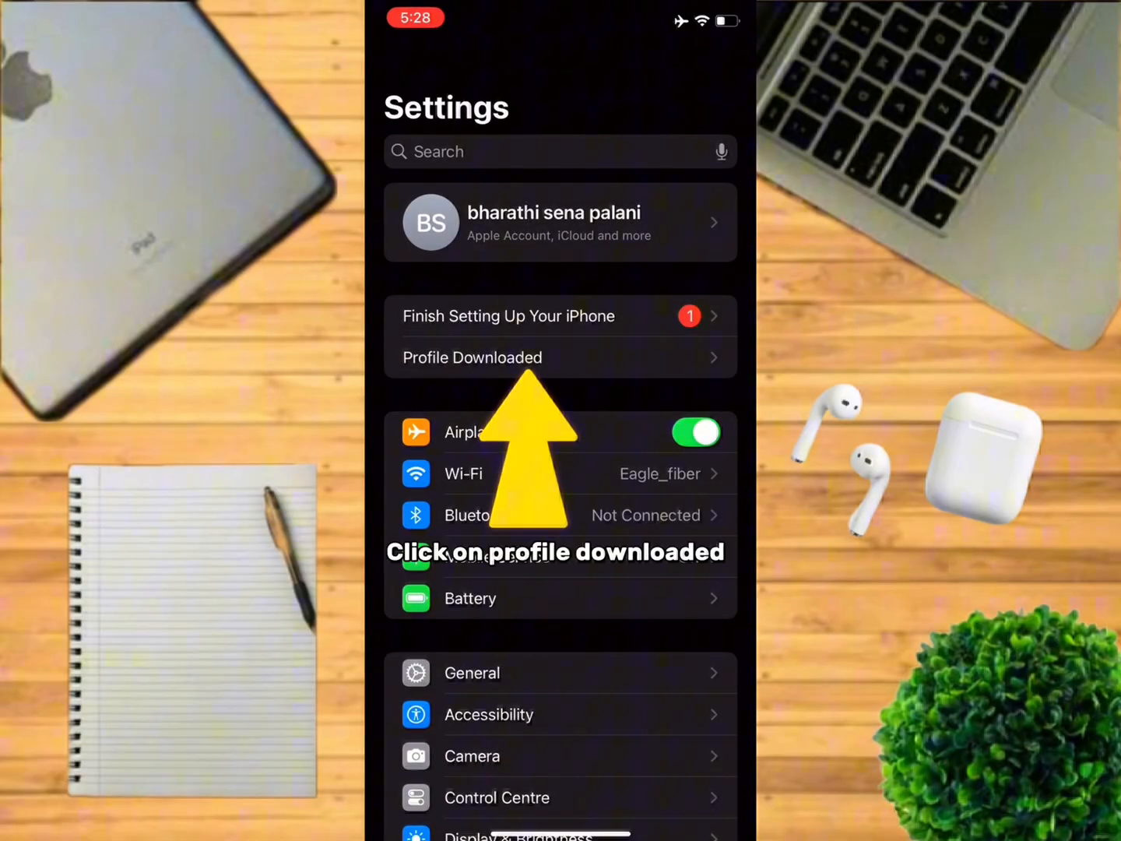
Install the Query device UDID profile in Settings and confirm UDID Obtained Successfully.
left_click(472, 673)
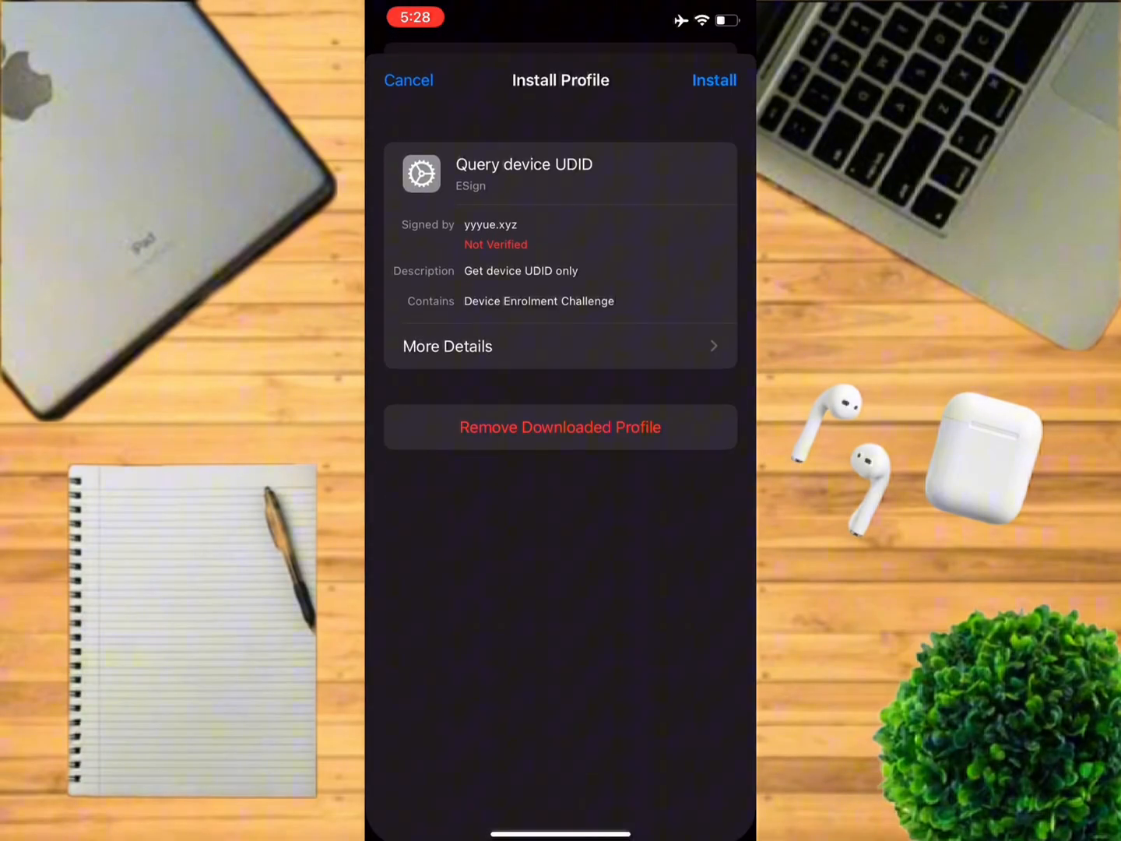
left_click(713, 79)
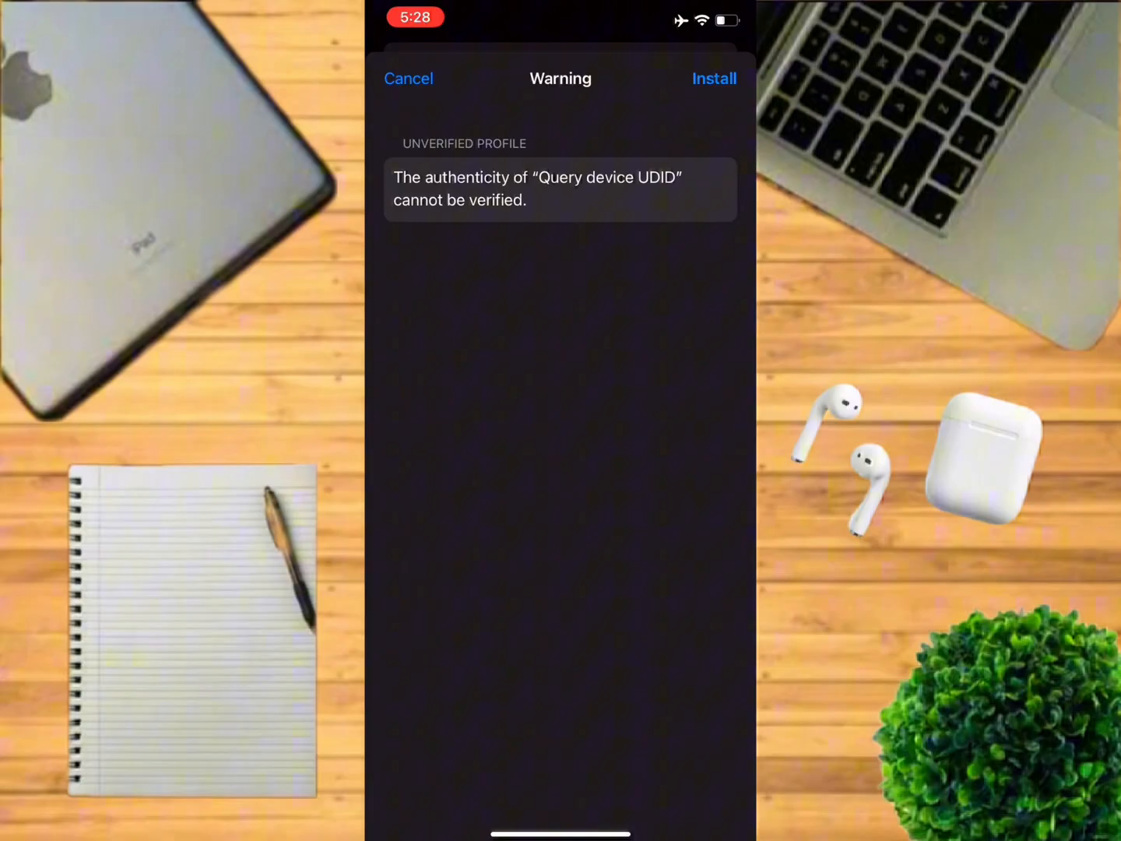
left_click(713, 78)
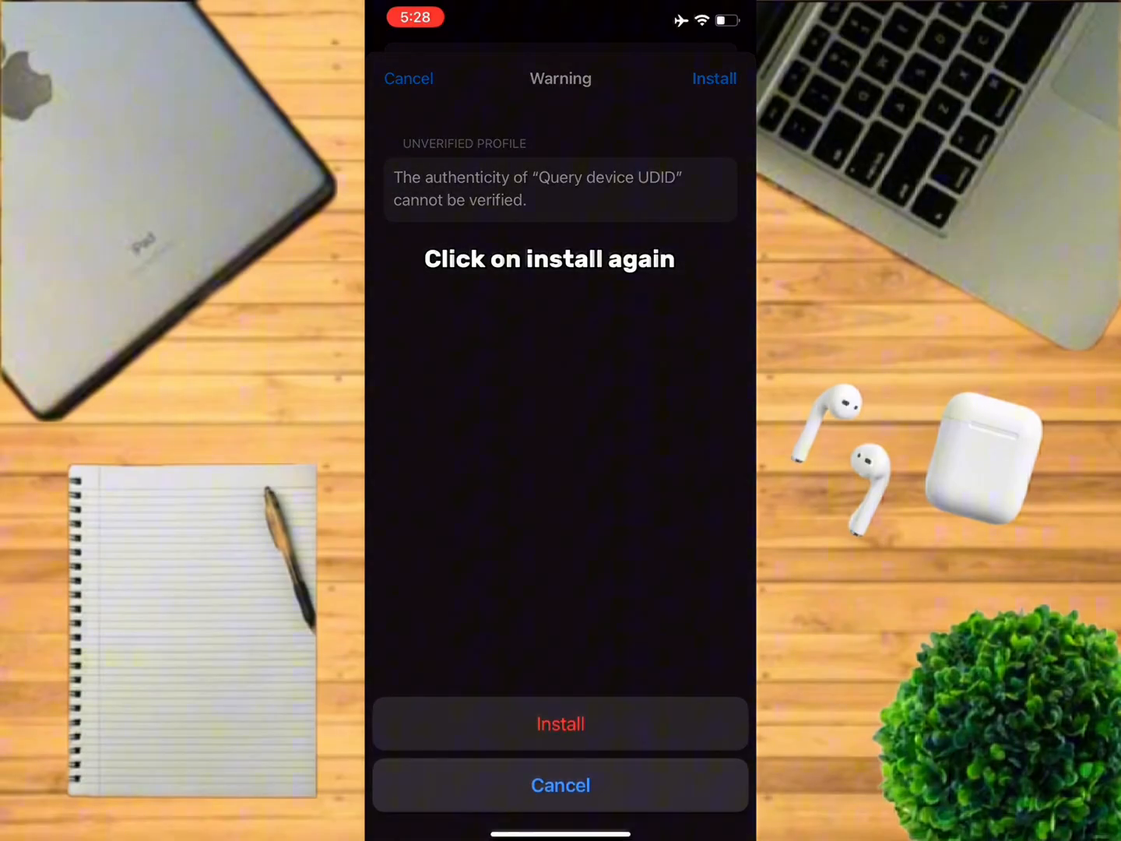
left_click(561, 722)
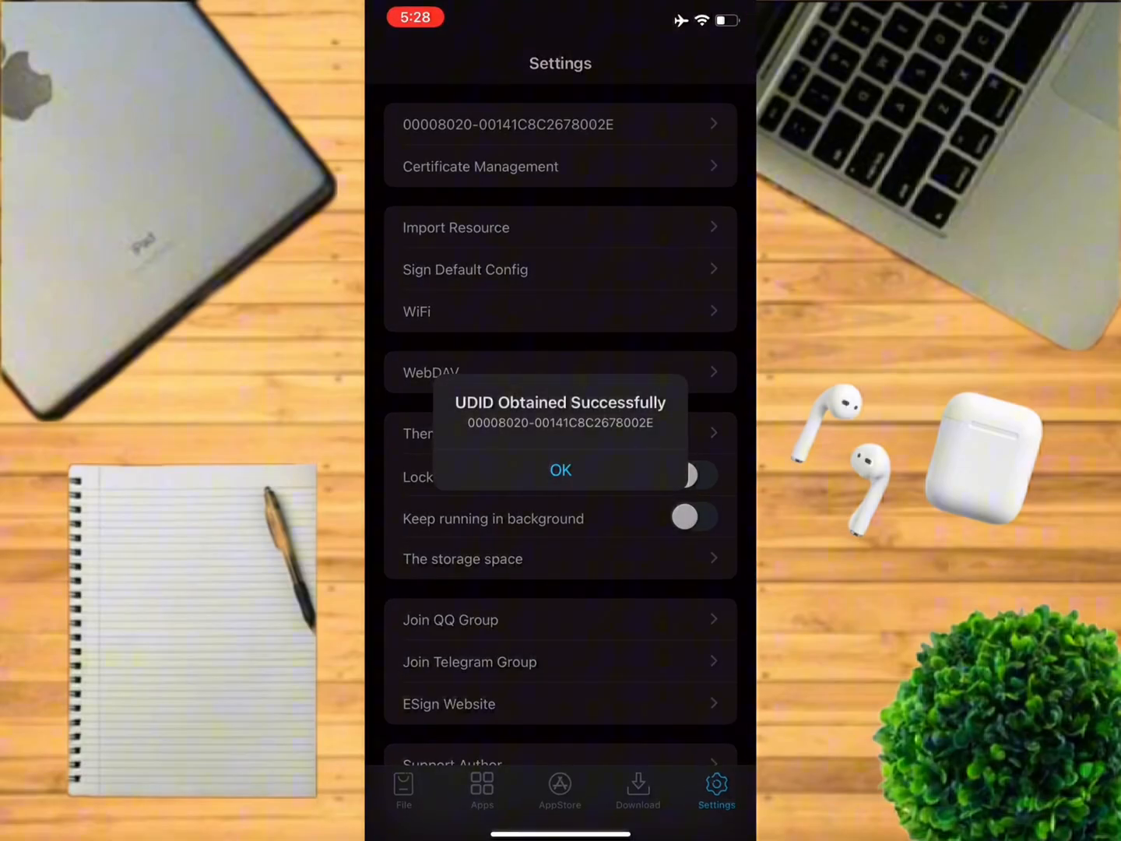
left_click(560, 470)
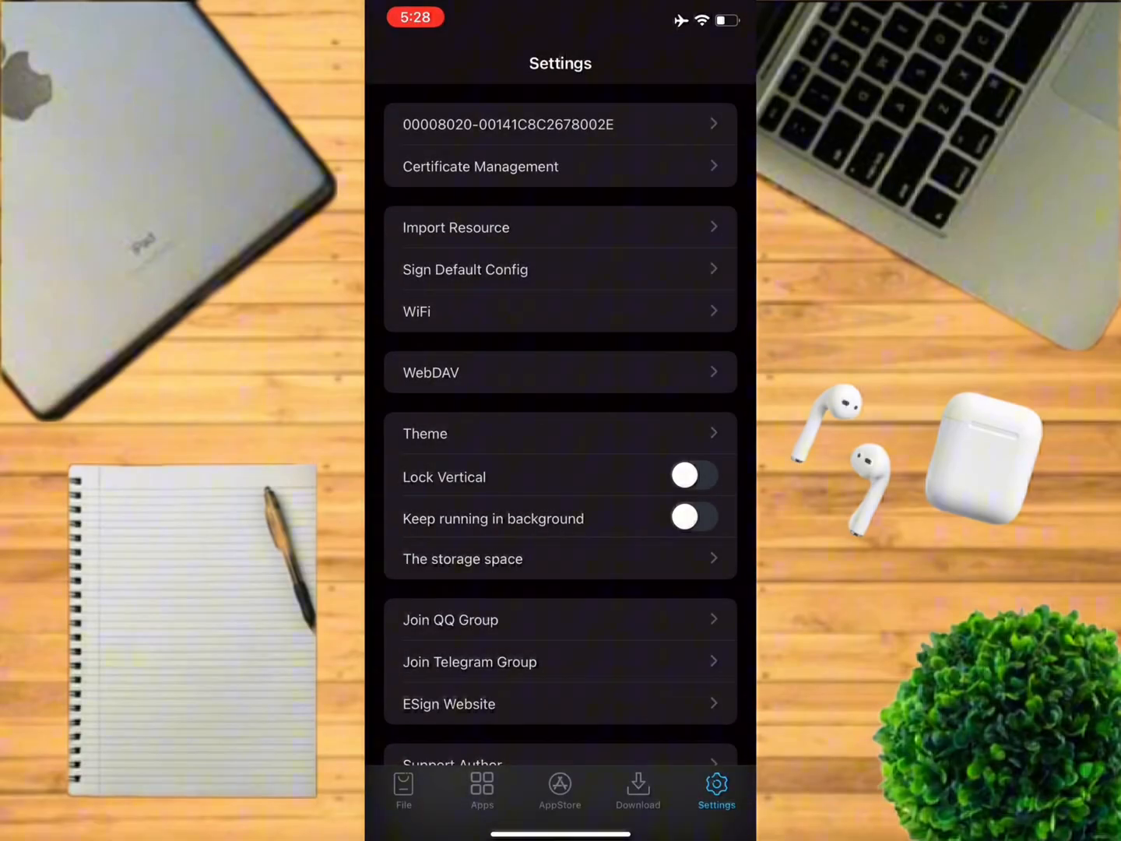
Start Import Resource in ESign, then bring up Home Screen app search for Files.
left_click(454, 227)
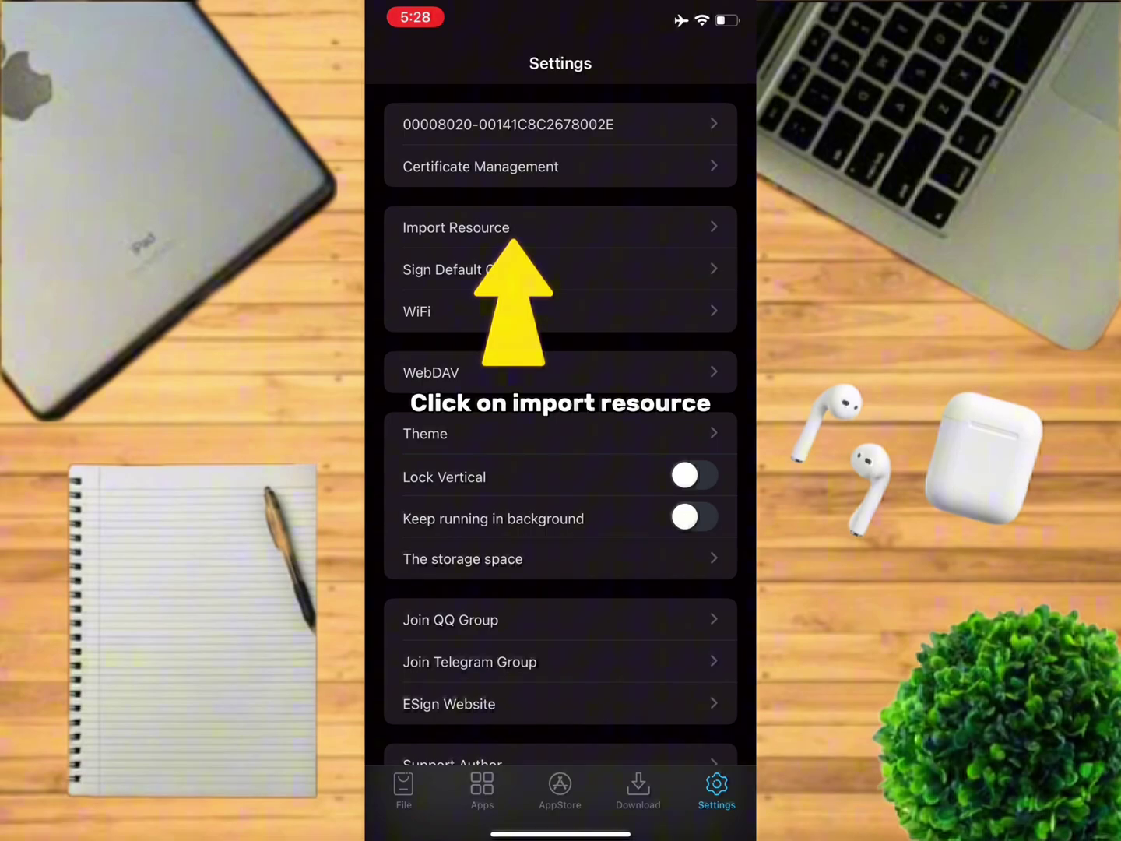
left_click(456, 227)
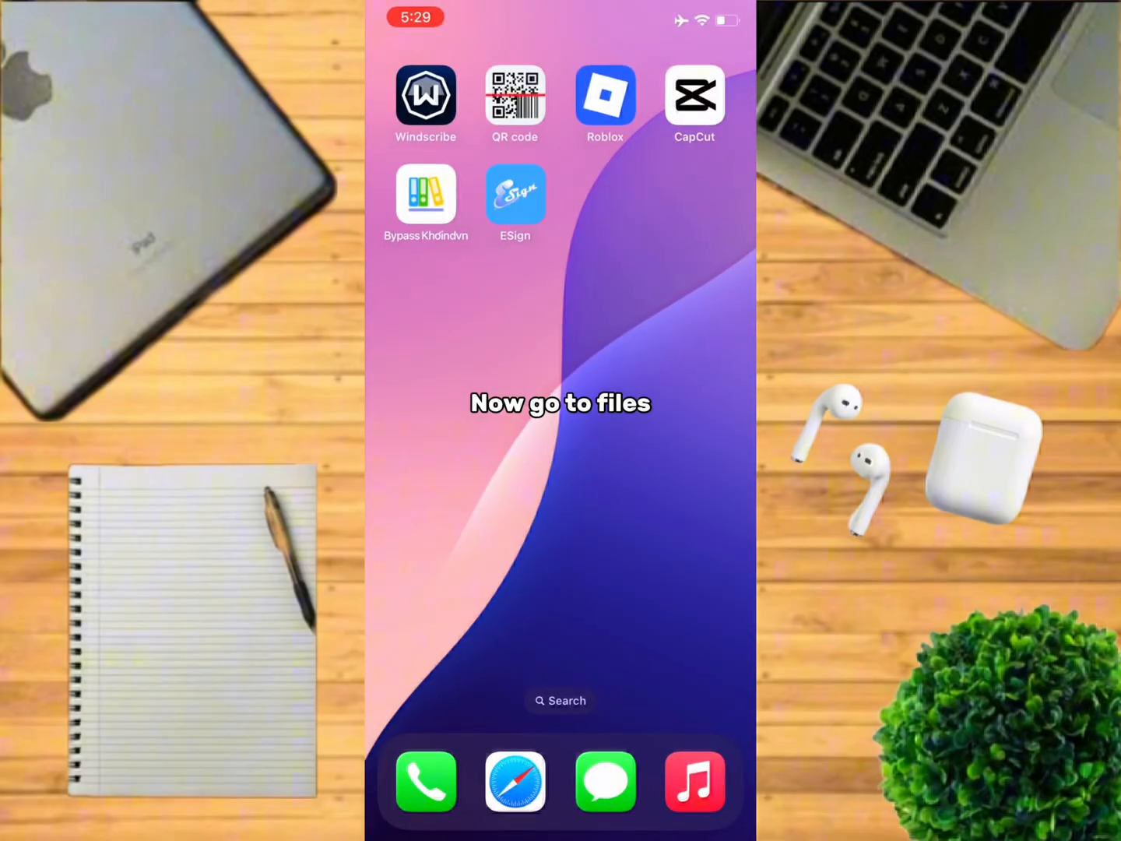
left_click(560, 701)
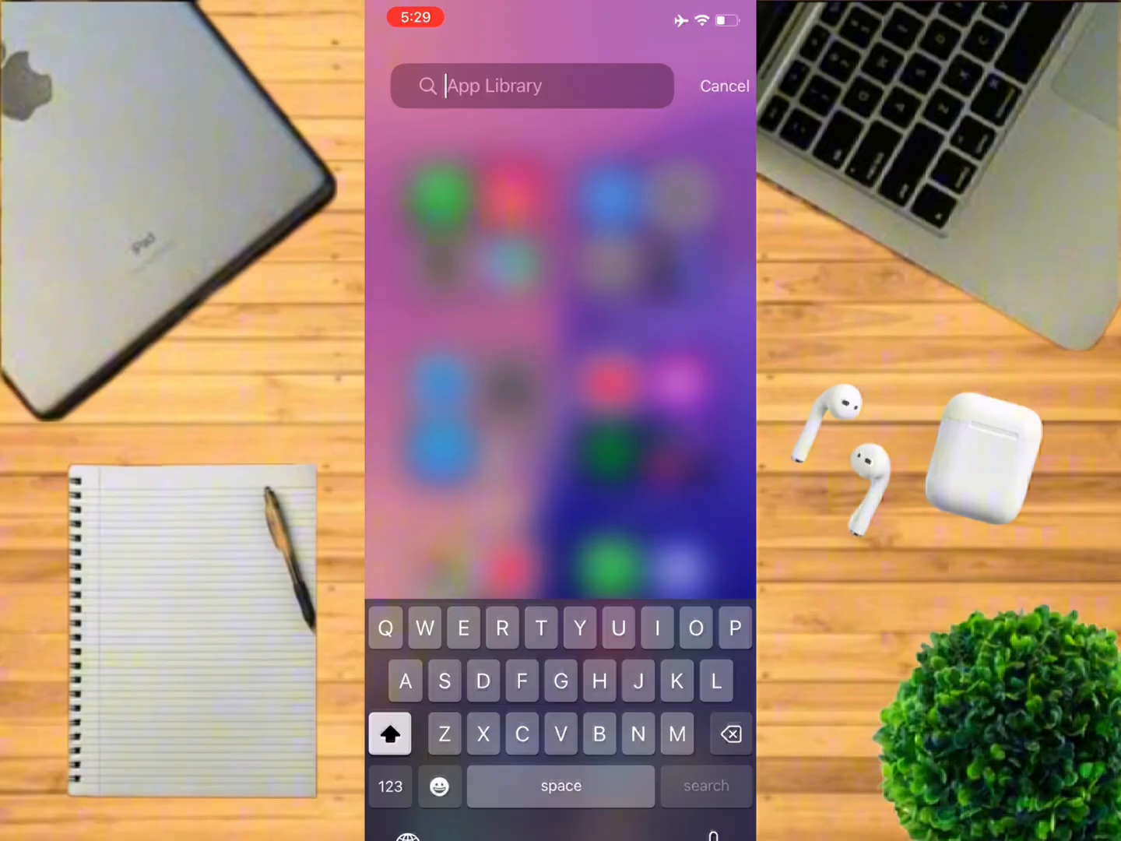
In Files, extract the certificates zip and scroll Recents to the HDFC Bank .esigncert files.
type("F")
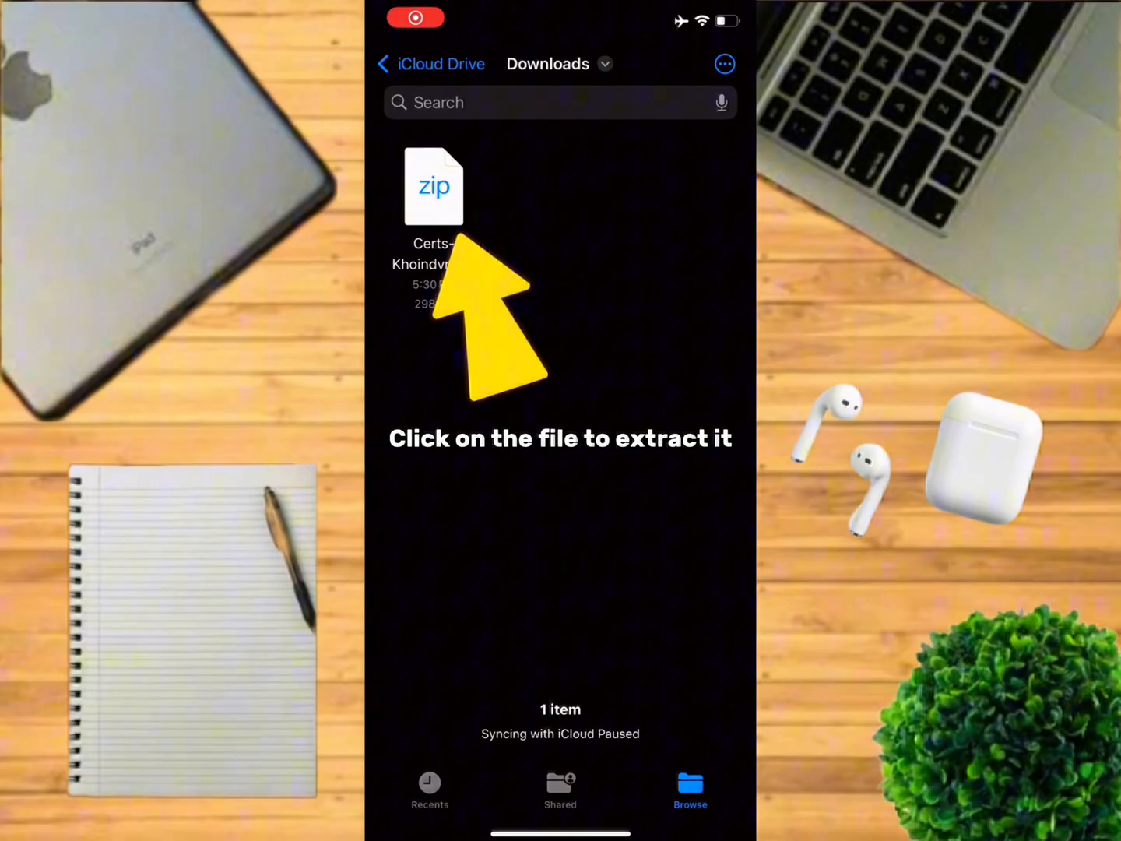
left_click(433, 186)
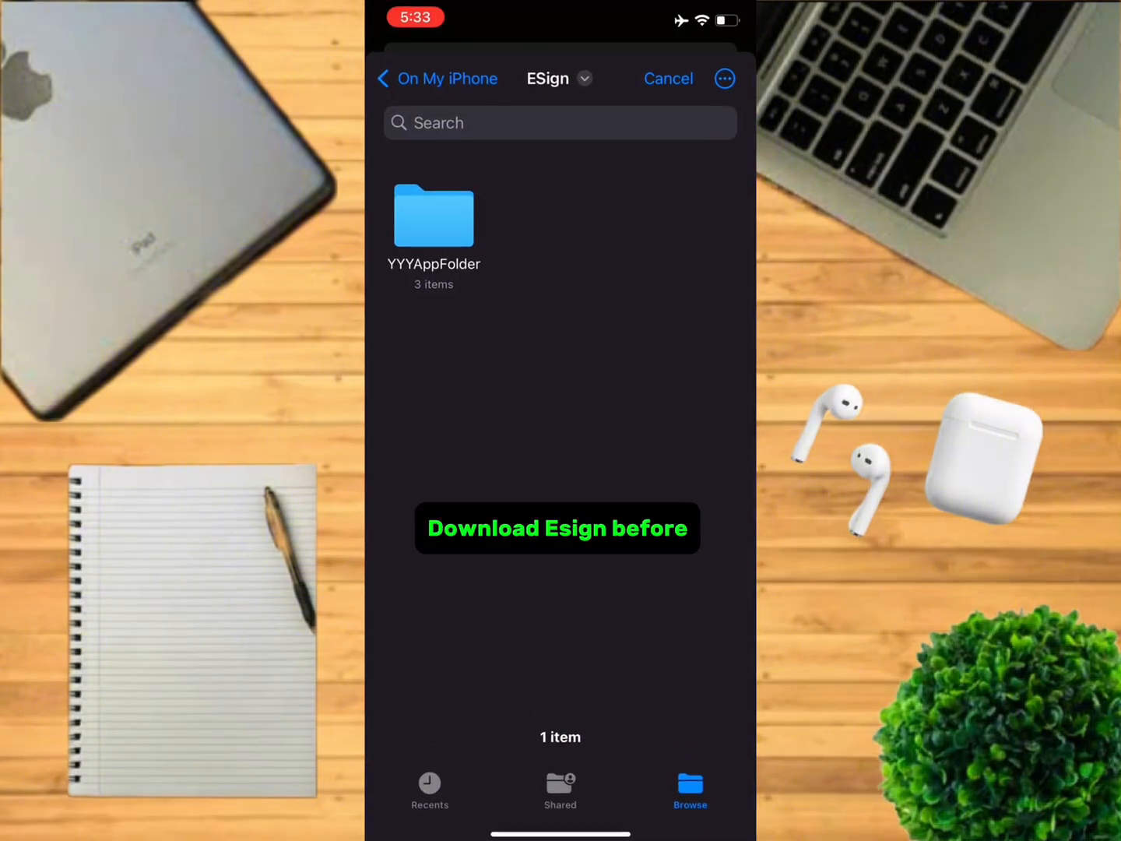
left_click(429, 784)
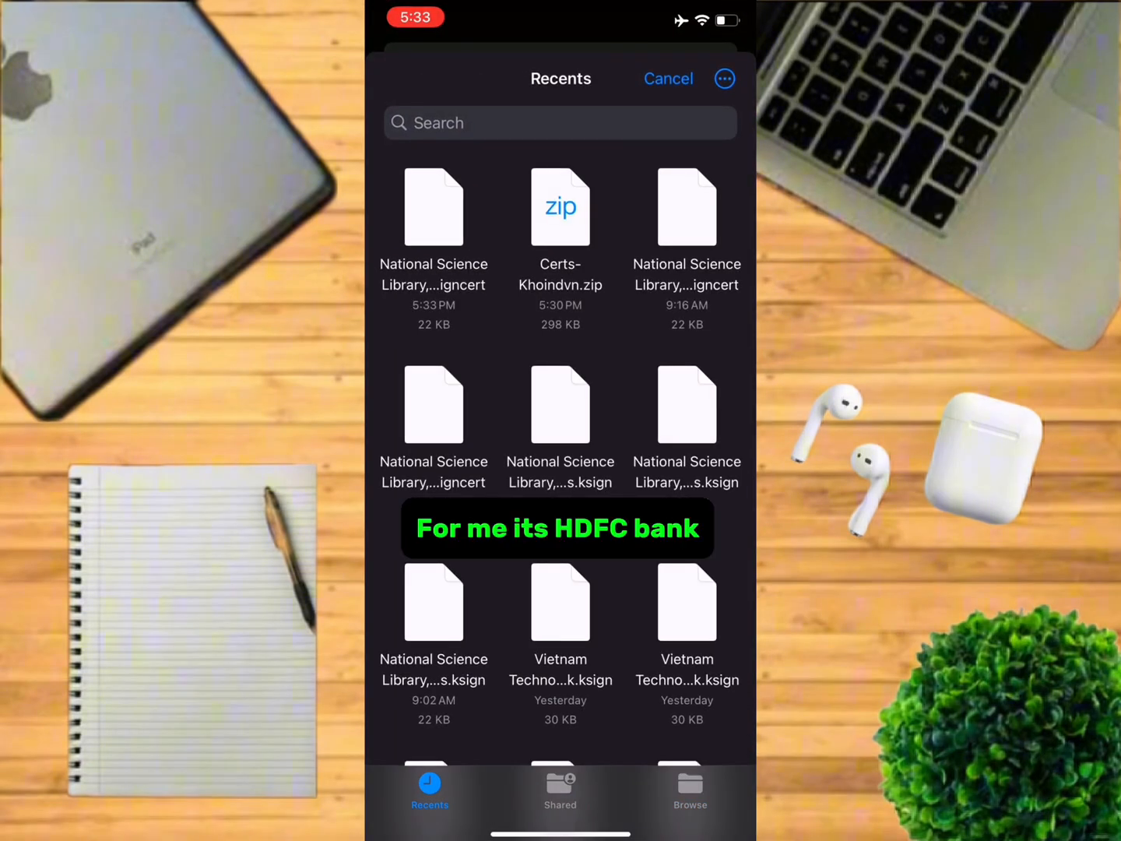
scroll("down", 3)
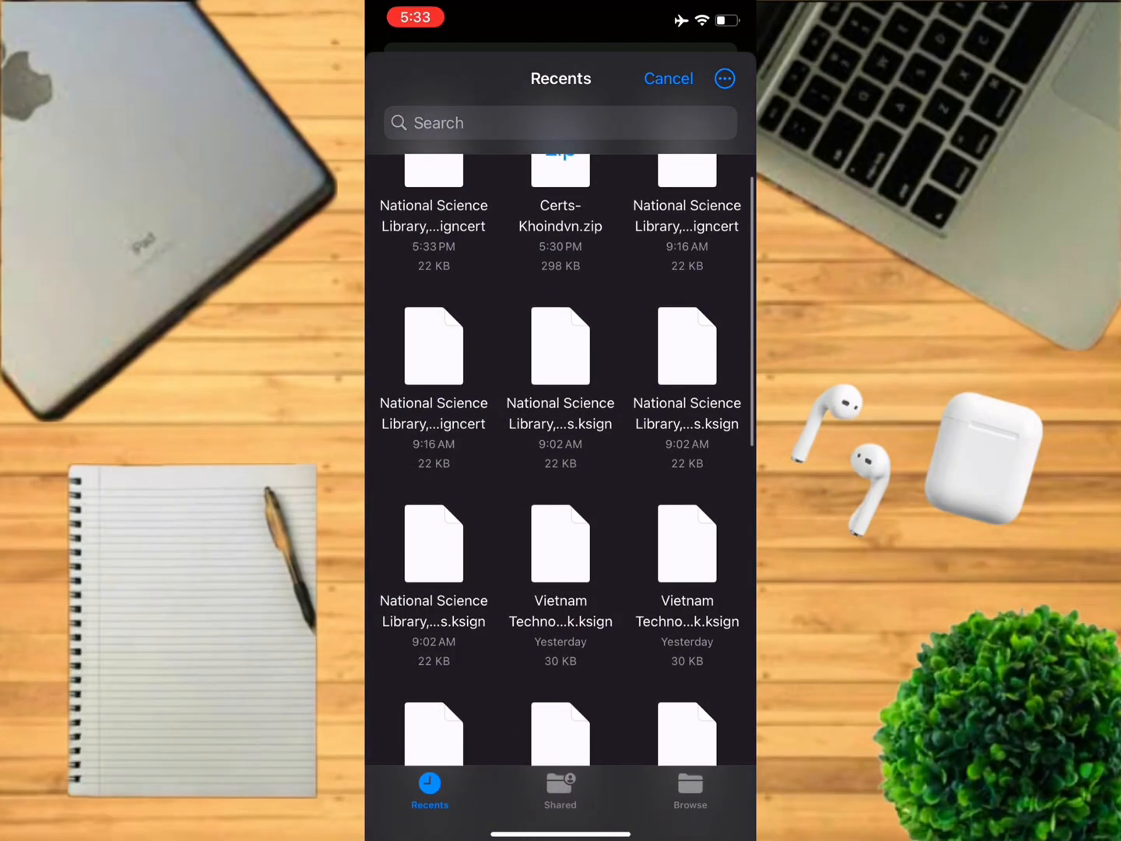
scroll("down", 3)
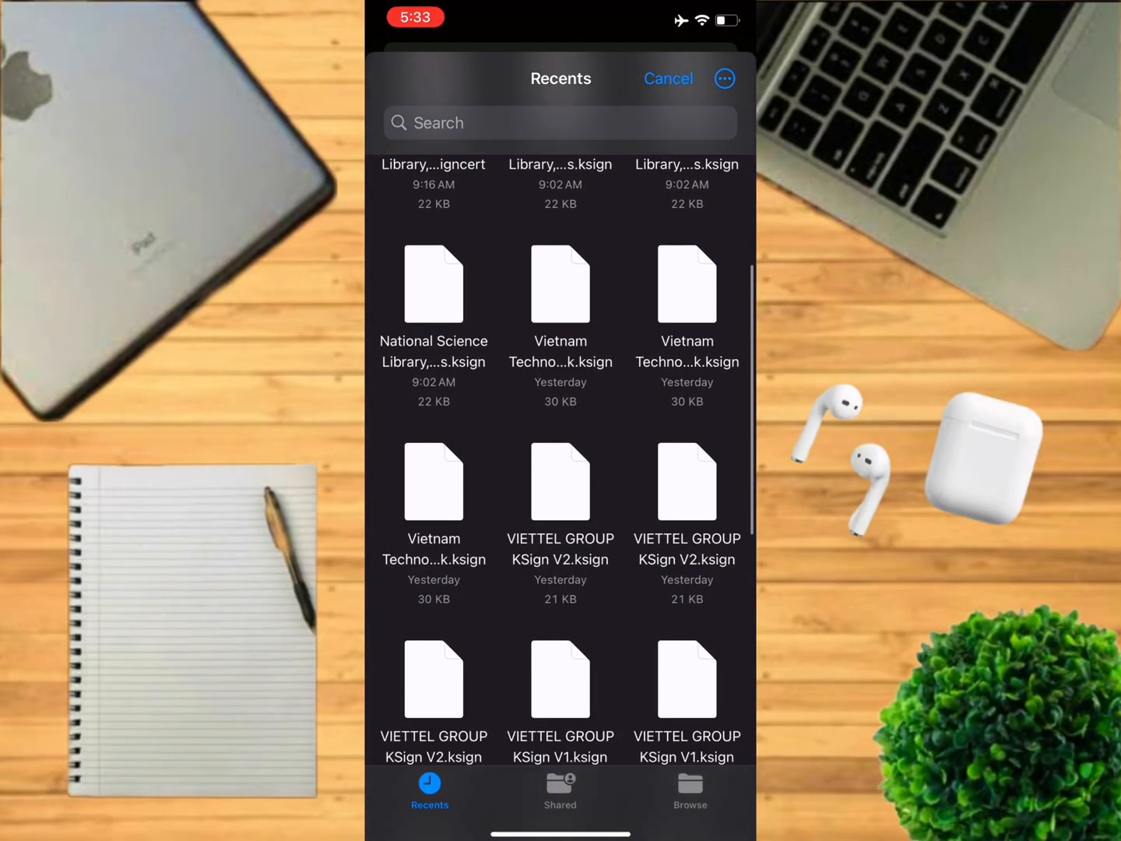
scroll("down", 3)
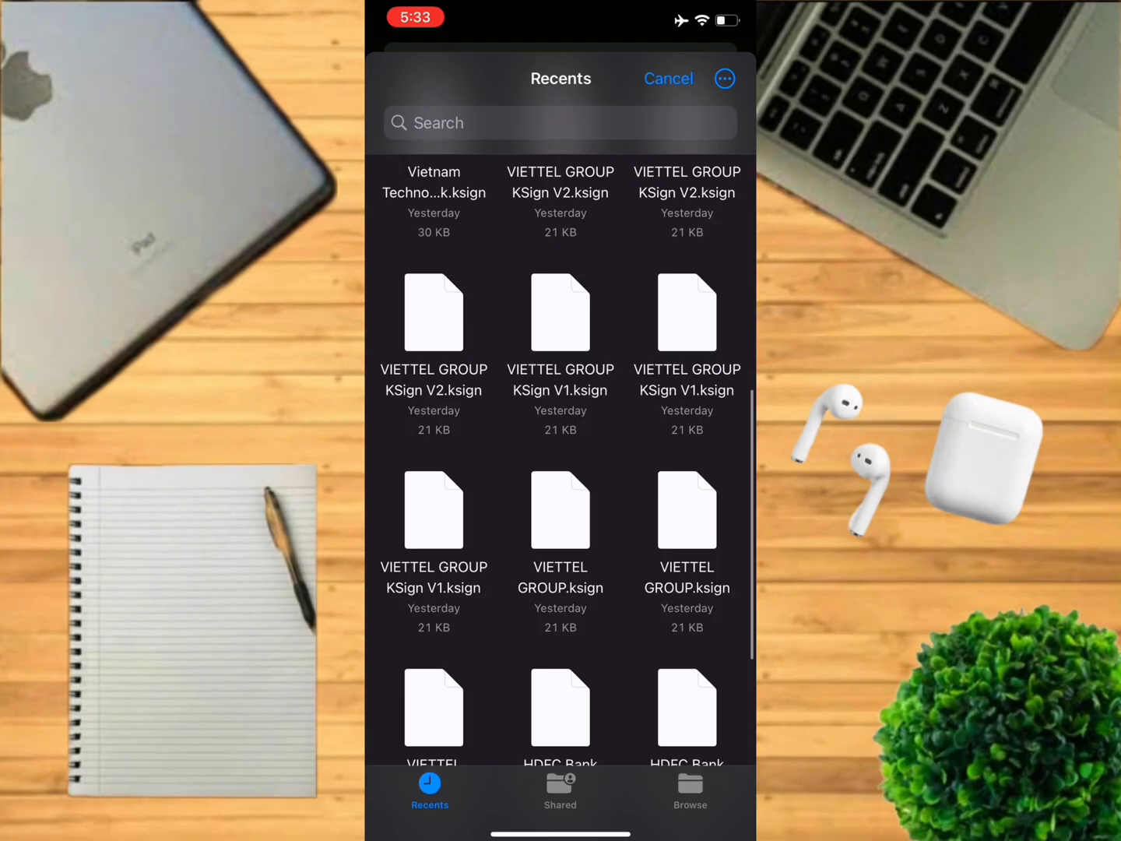
scroll("down", 3)
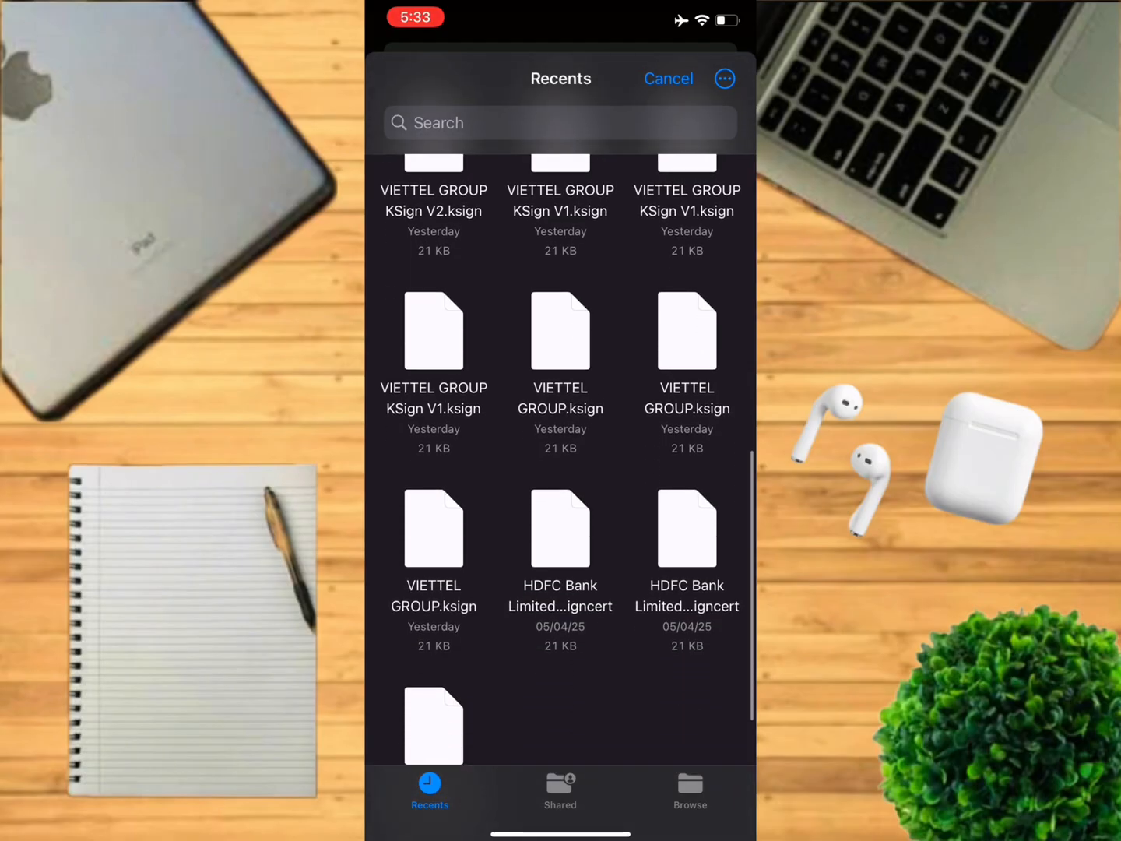
Import the HDFC Bank .esigncert file and add it to ESign's certificate management.
left_click(669, 77)
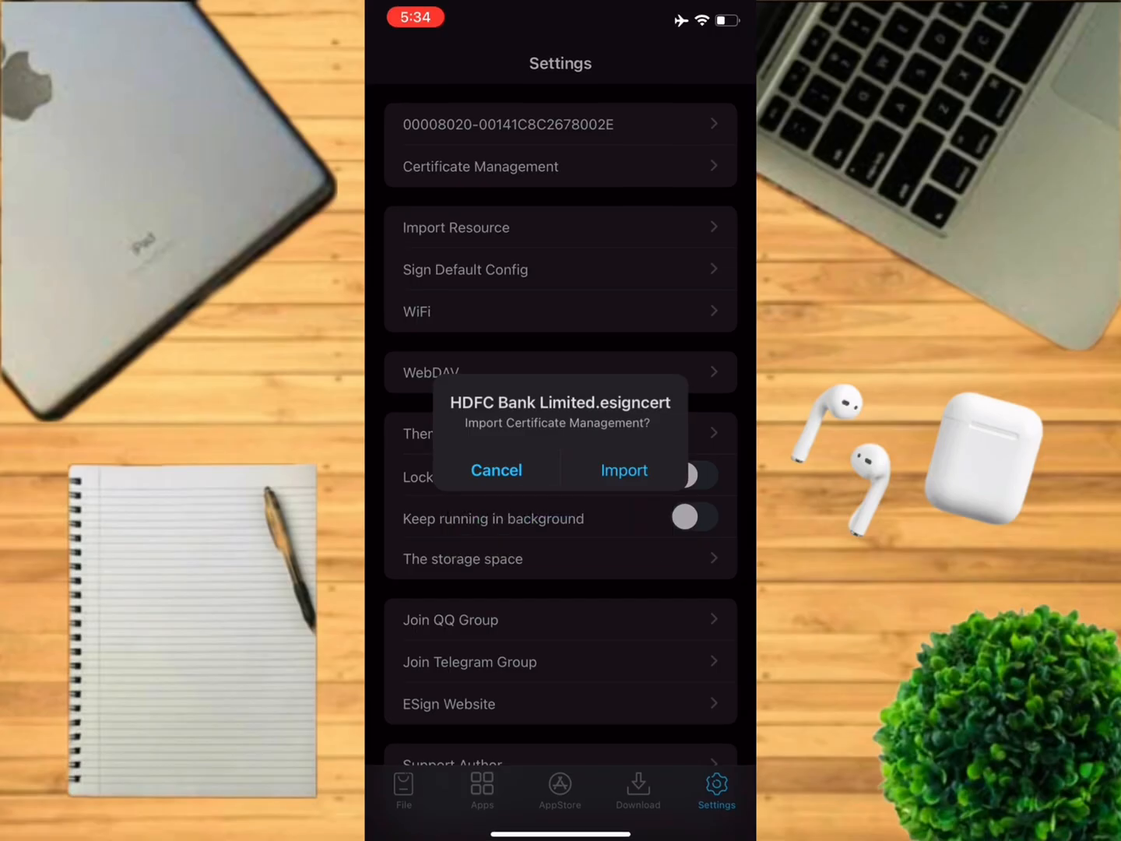
left_click(623, 471)
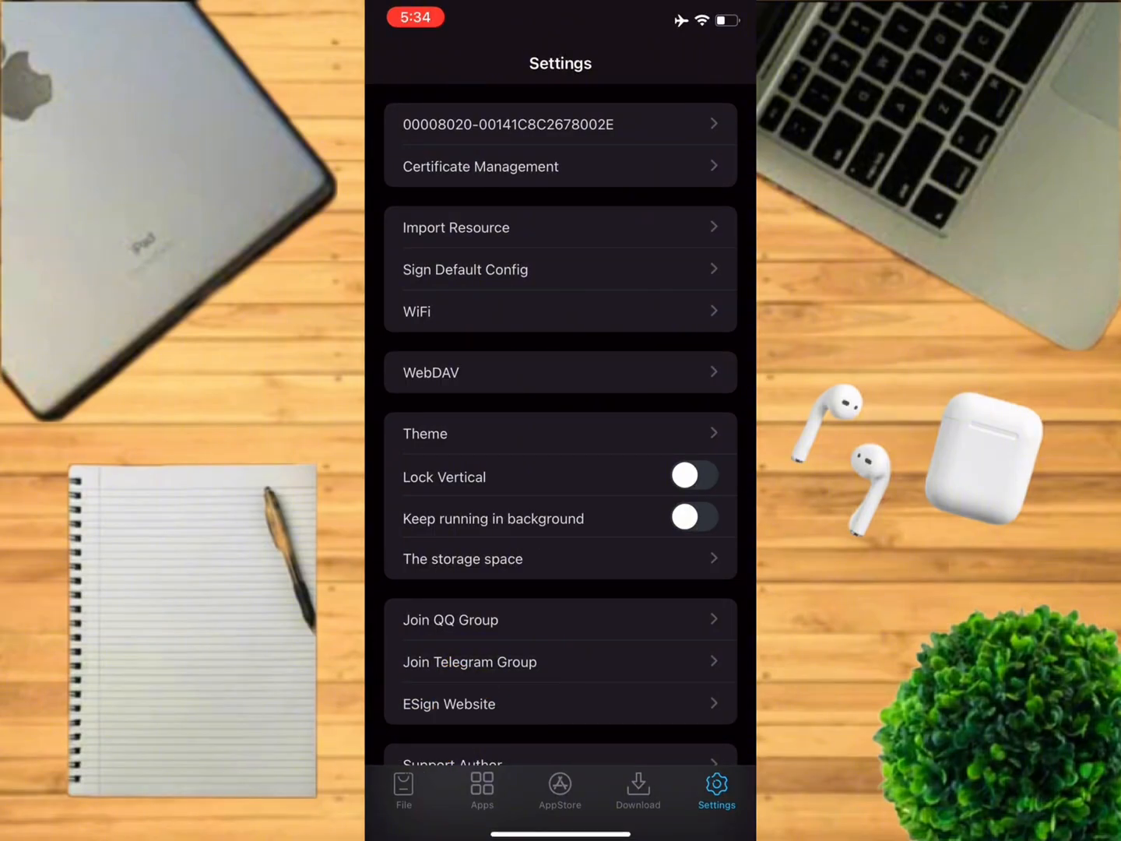
left_click(404, 791)
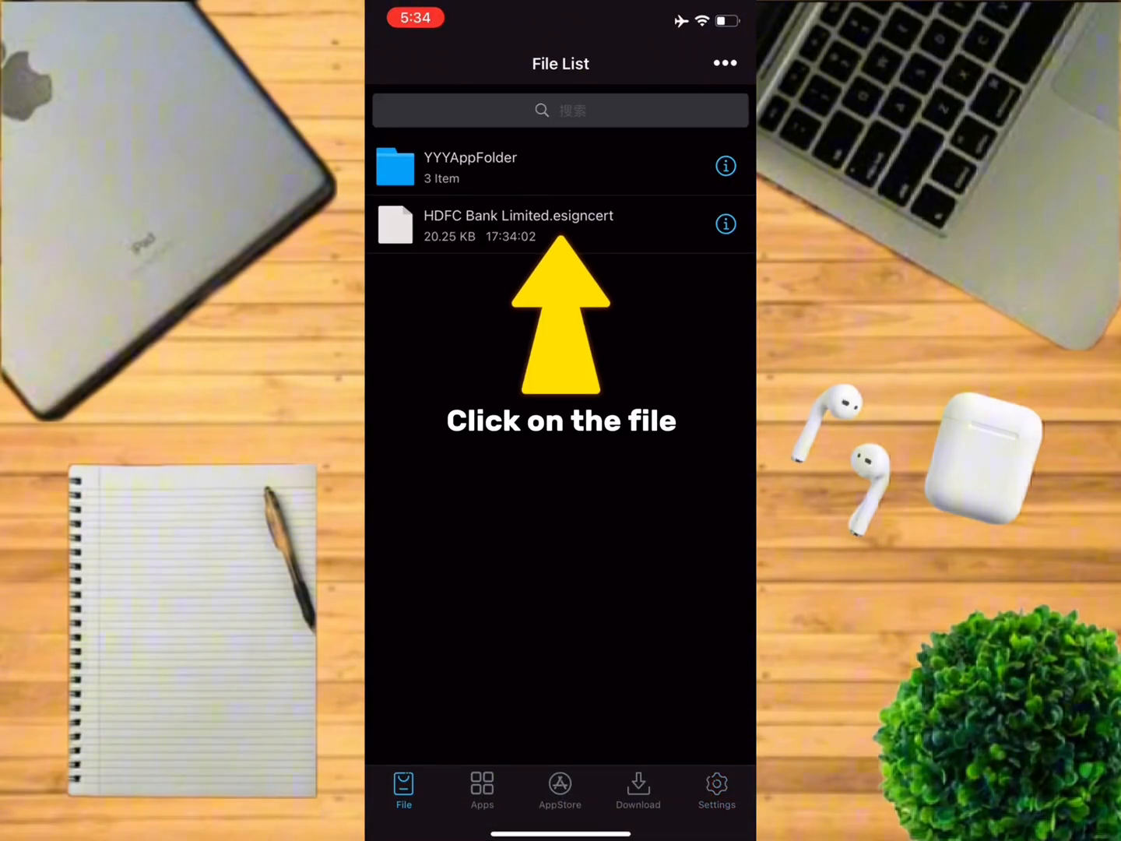
left_click(548, 225)
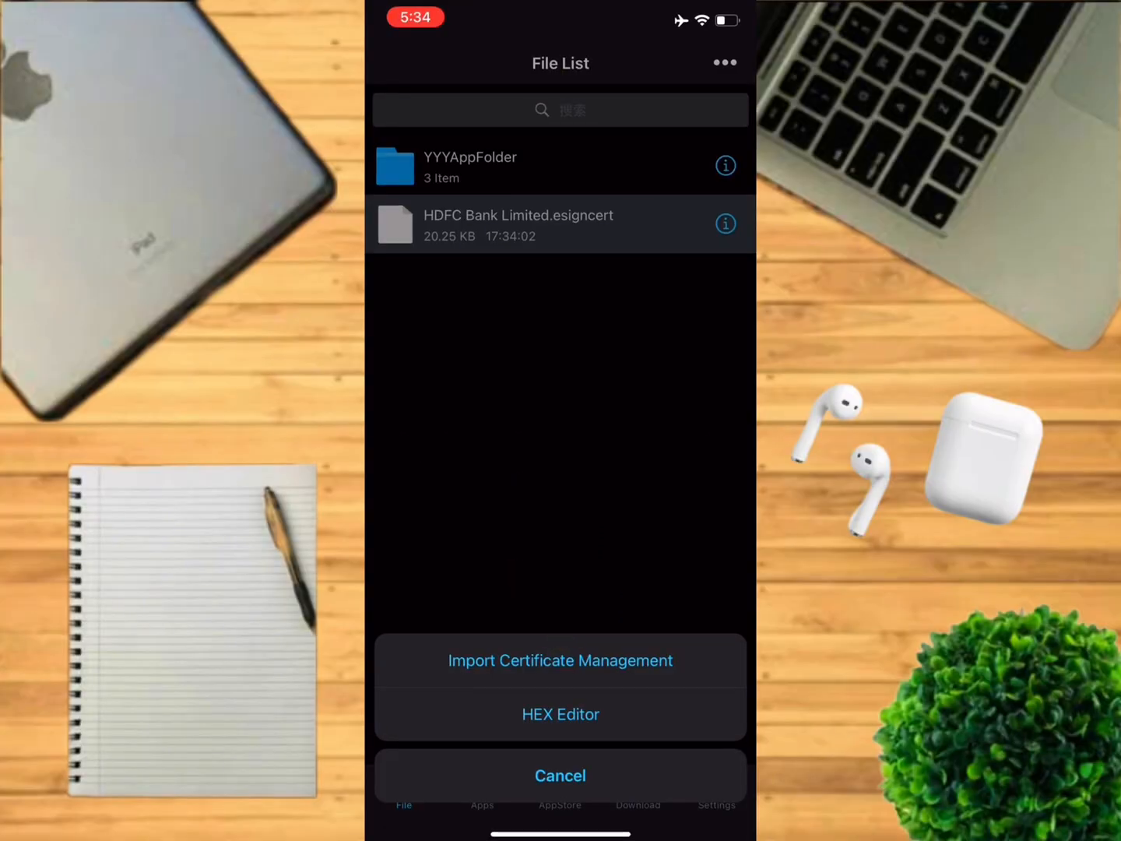
left_click(560, 660)
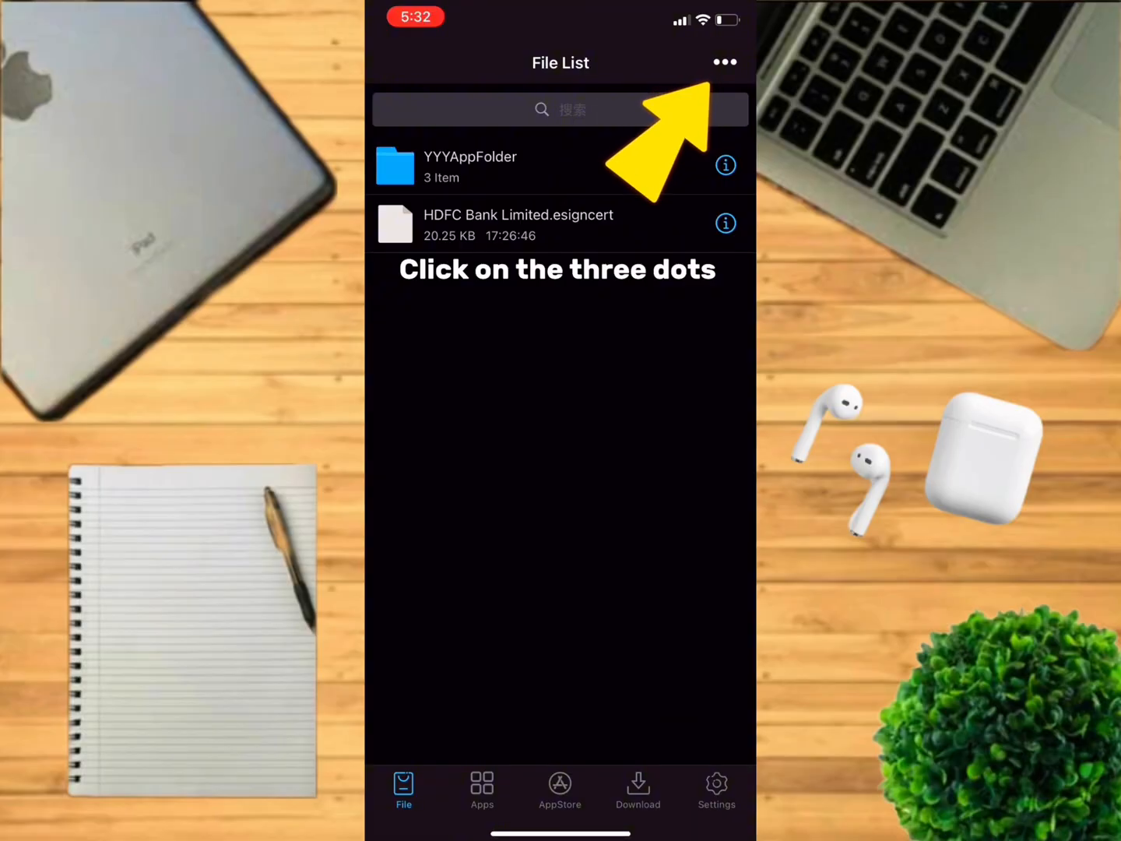
Import the Angry Birds Epic IPA from On My iPhone into ESign's app library.
left_click(725, 62)
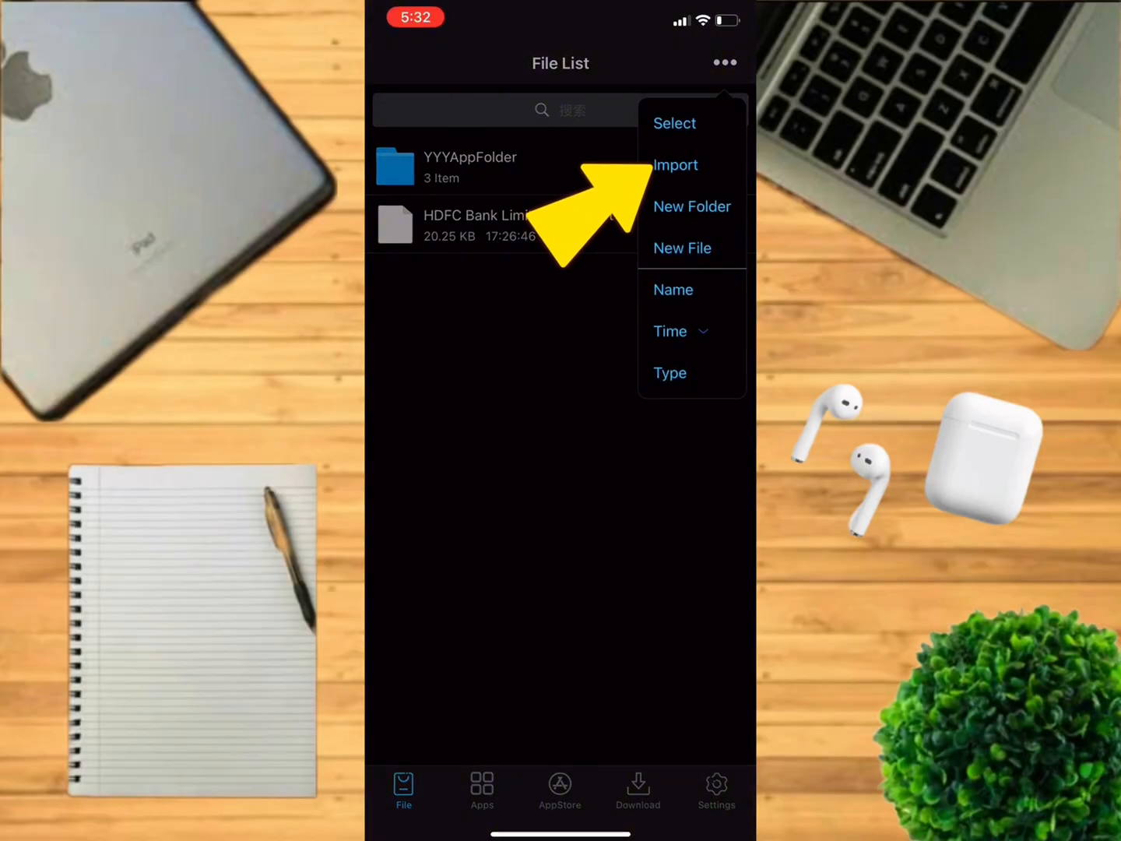
left_click(676, 165)
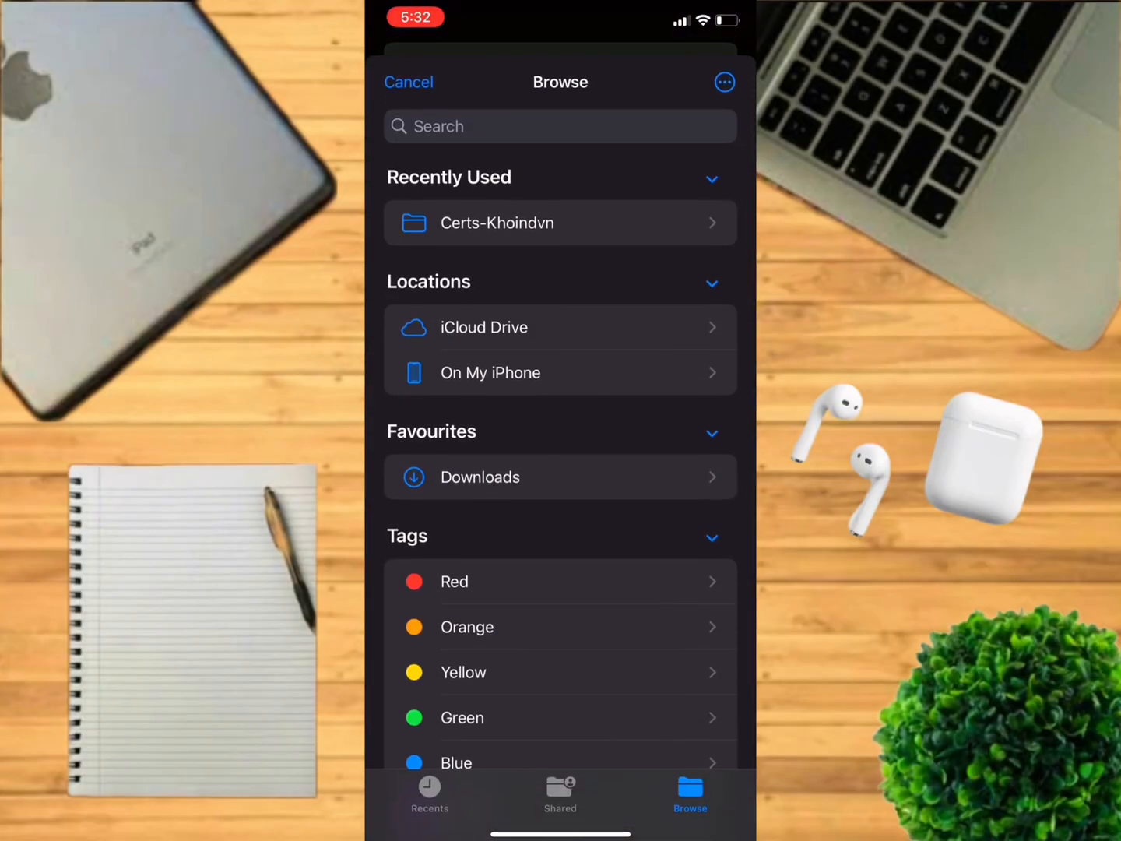
left_click(489, 373)
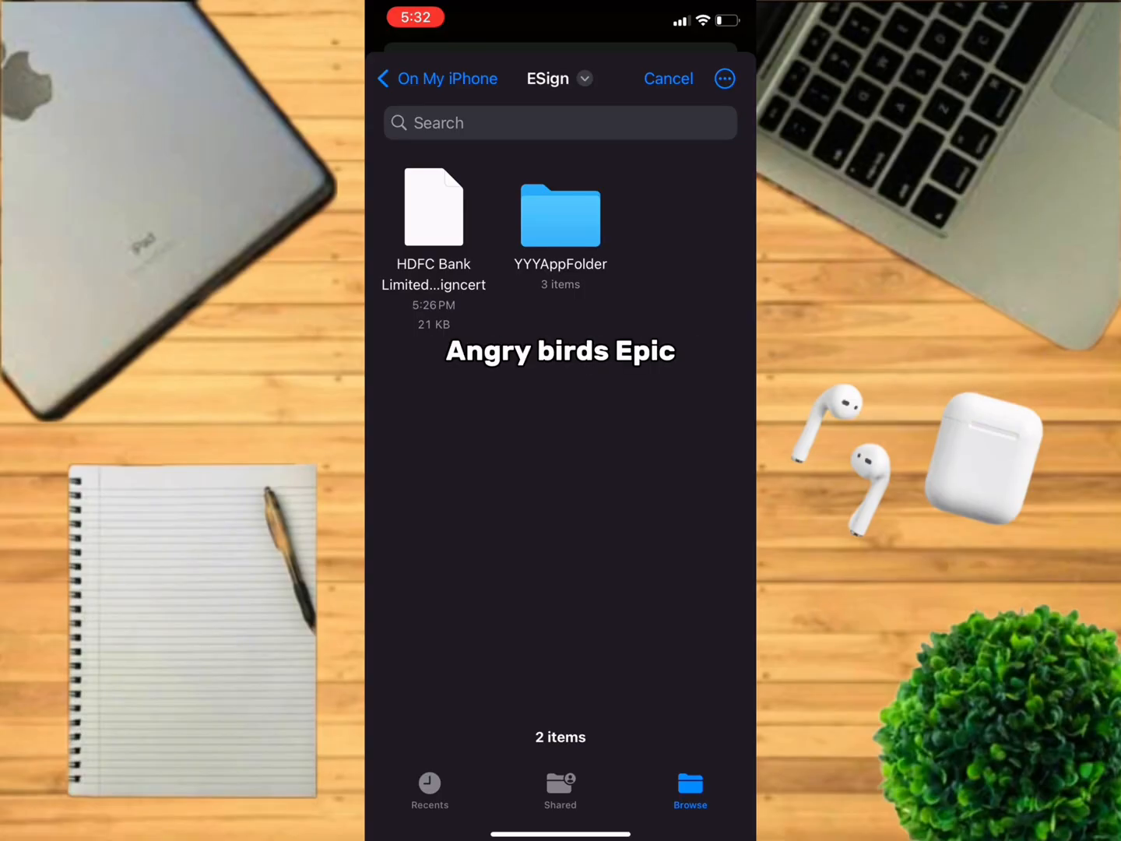
left_click(430, 784)
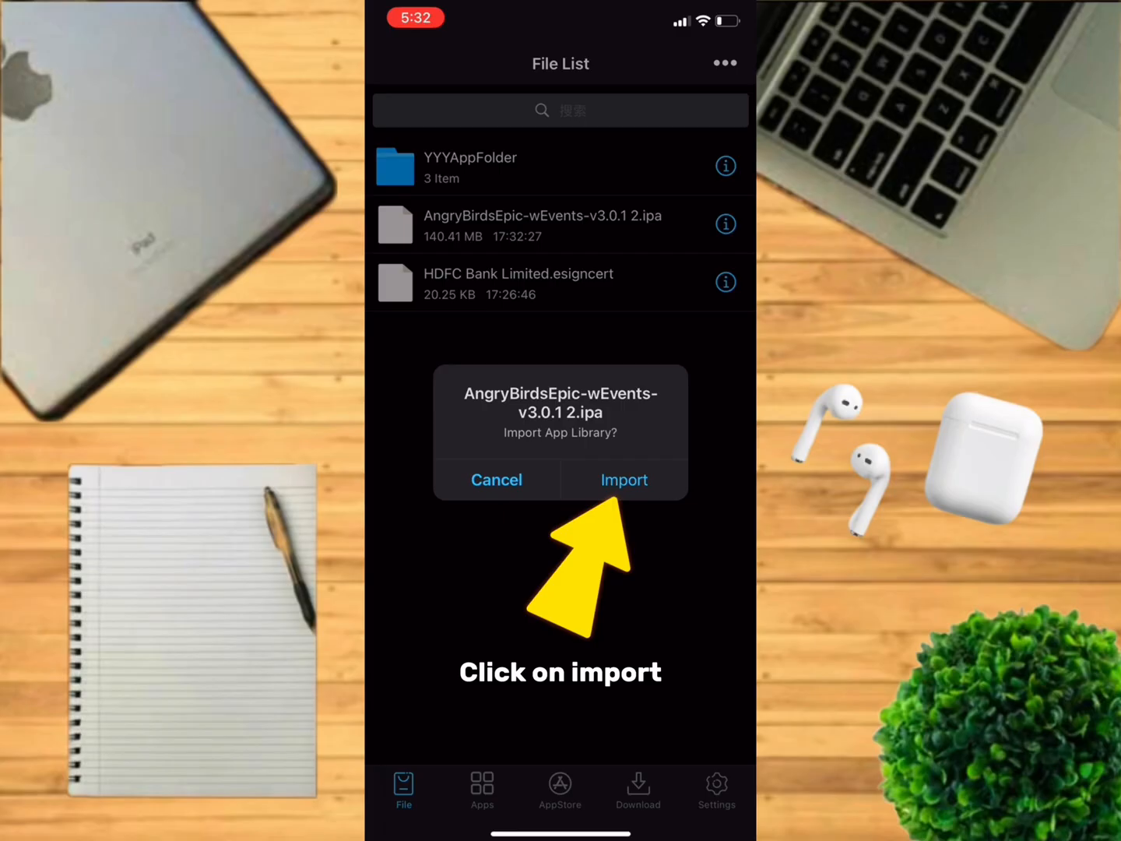
left_click(624, 479)
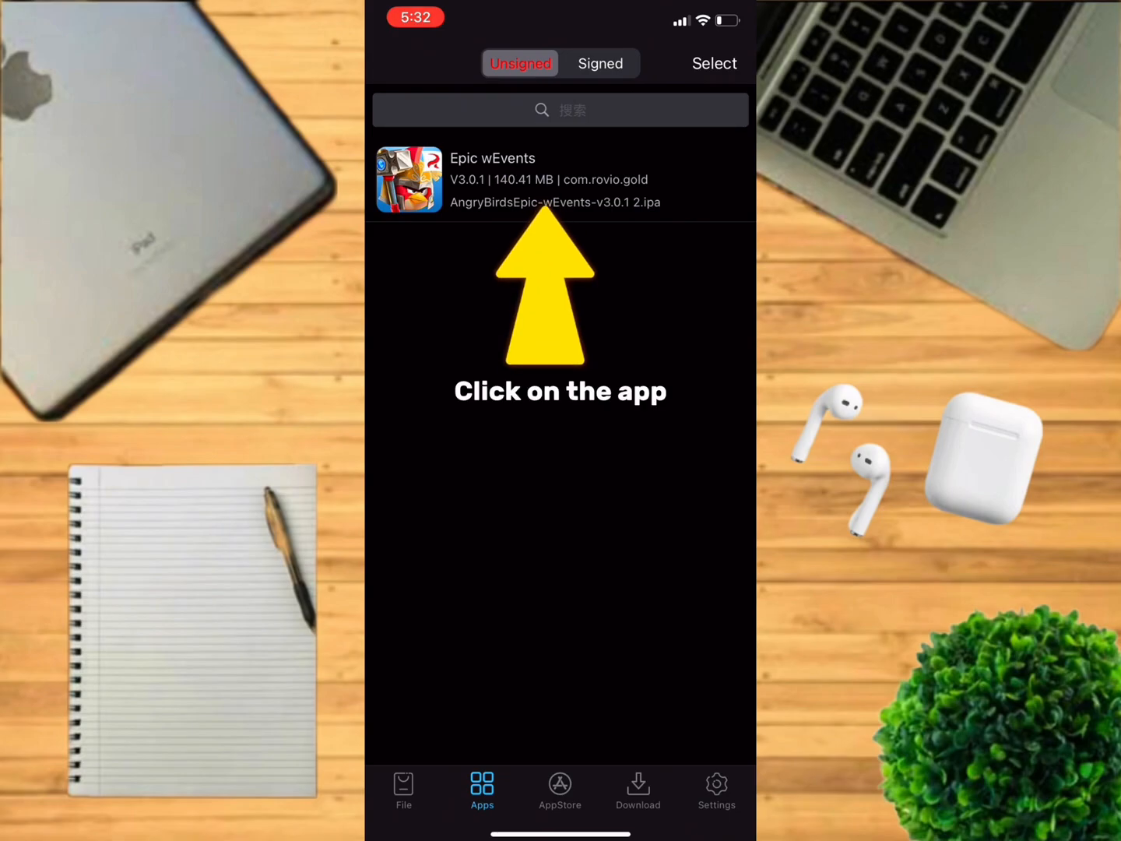
Sign Epic wEvents with the HDFC Bank Limited certificate.
left_click(561, 179)
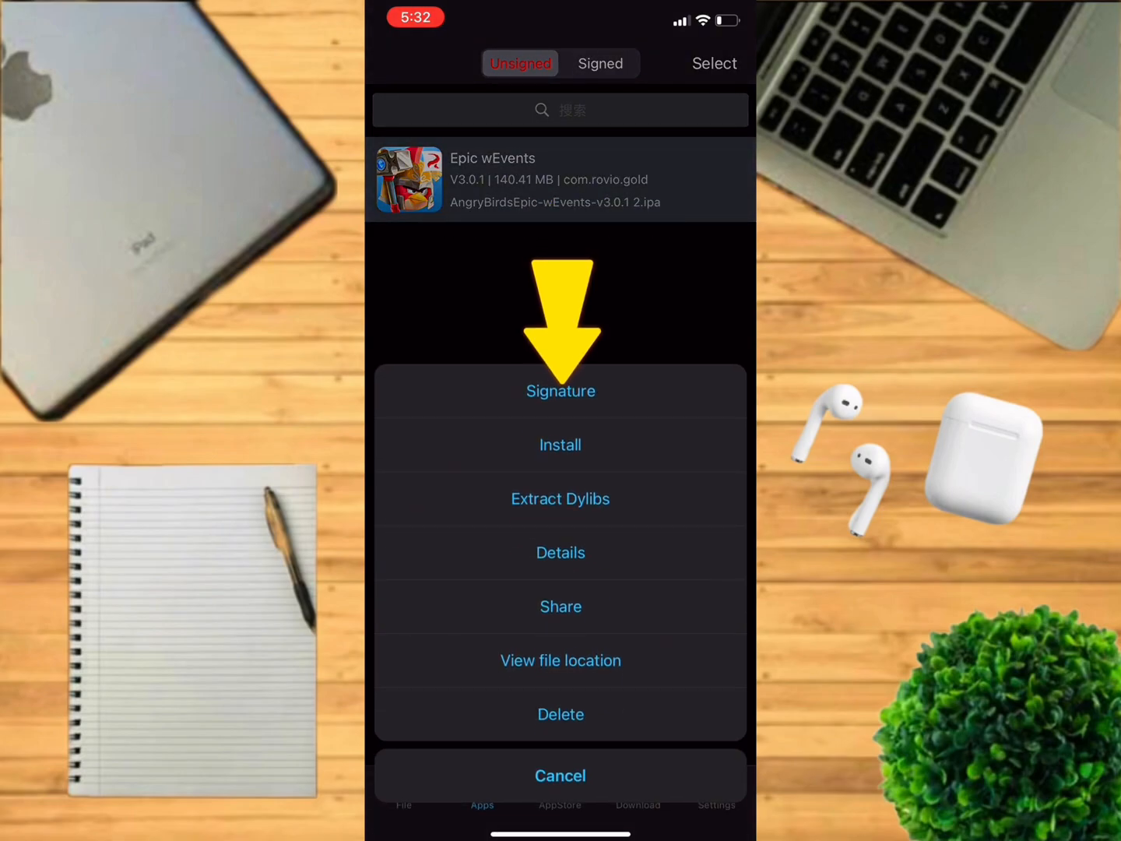
left_click(561, 391)
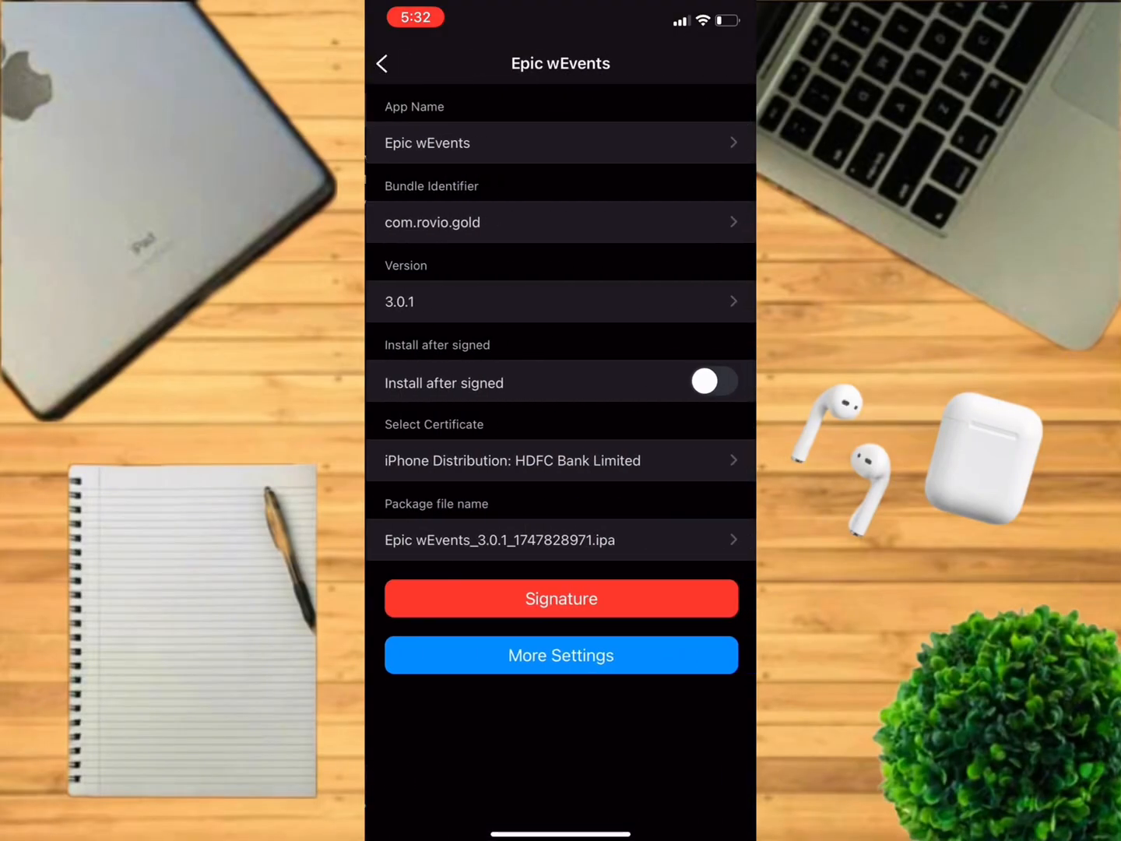
left_click(561, 598)
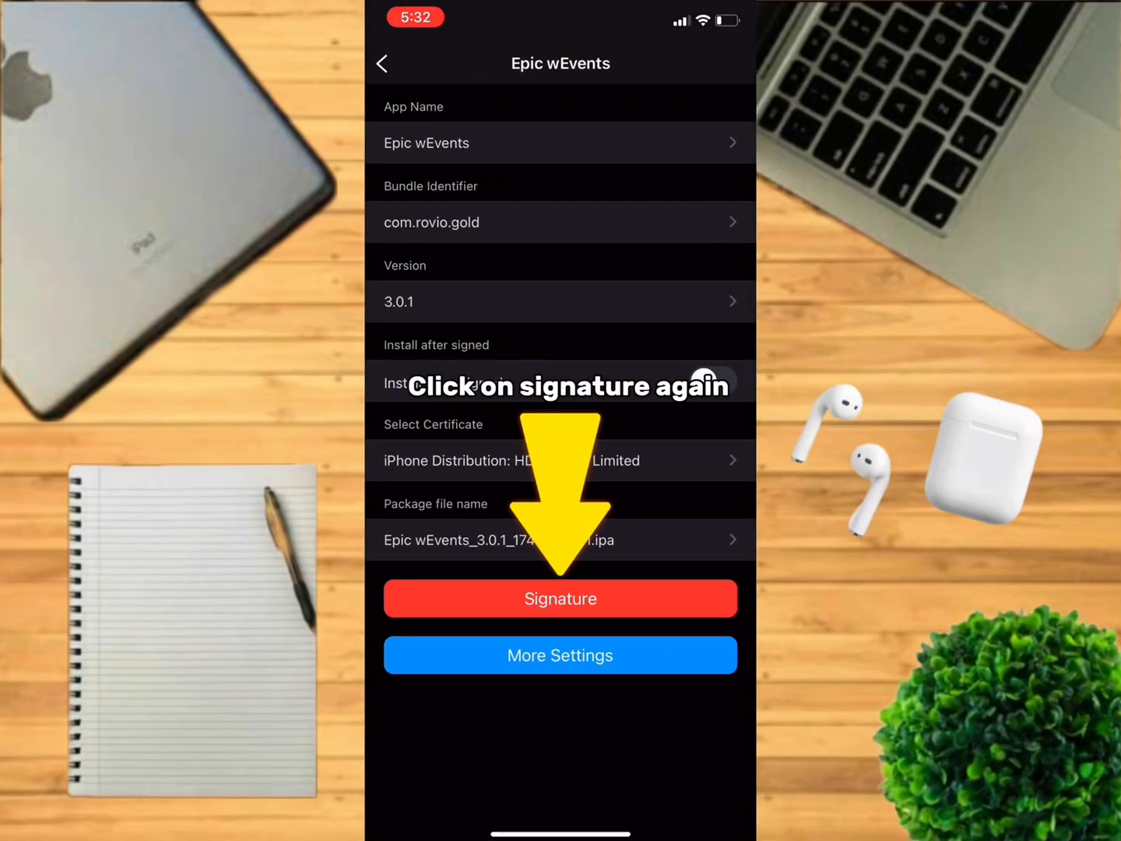
left_click(560, 597)
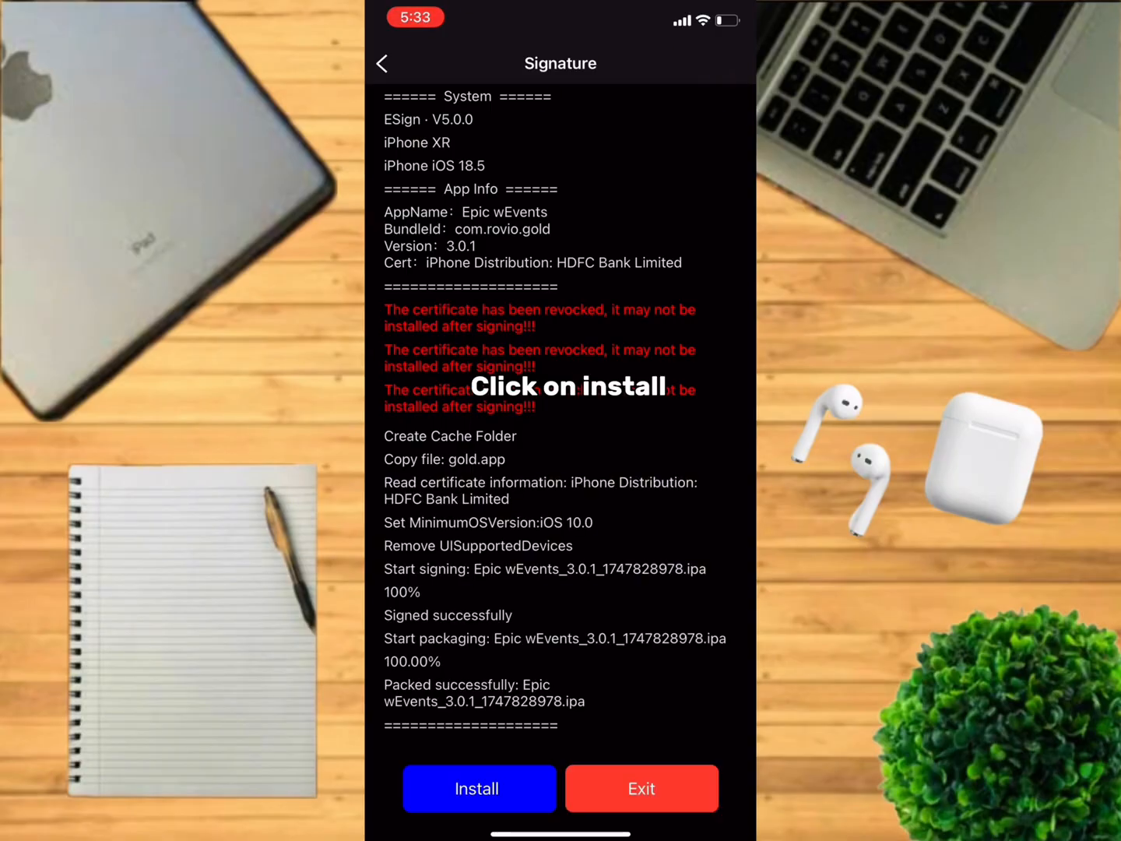
Install the signed Epic wEvents app, allowing the phone's install prompt.
left_click(477, 788)
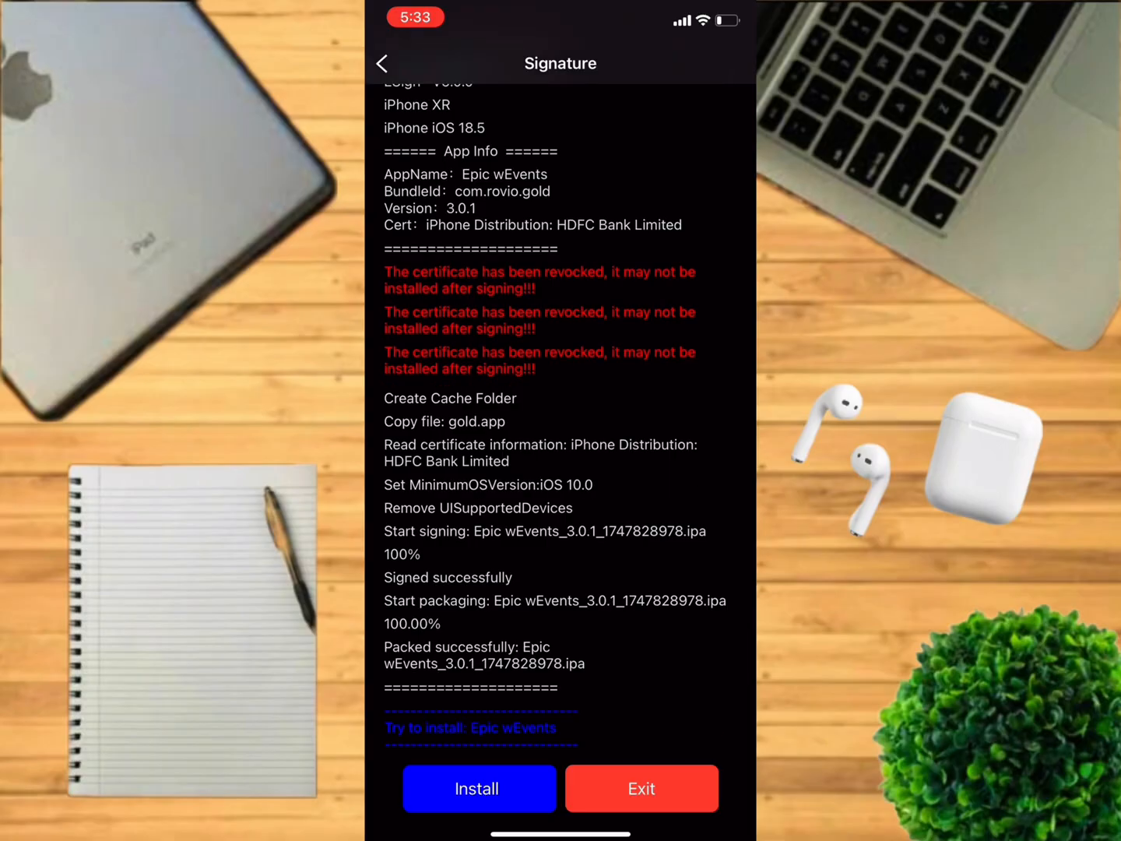
left_click(478, 788)
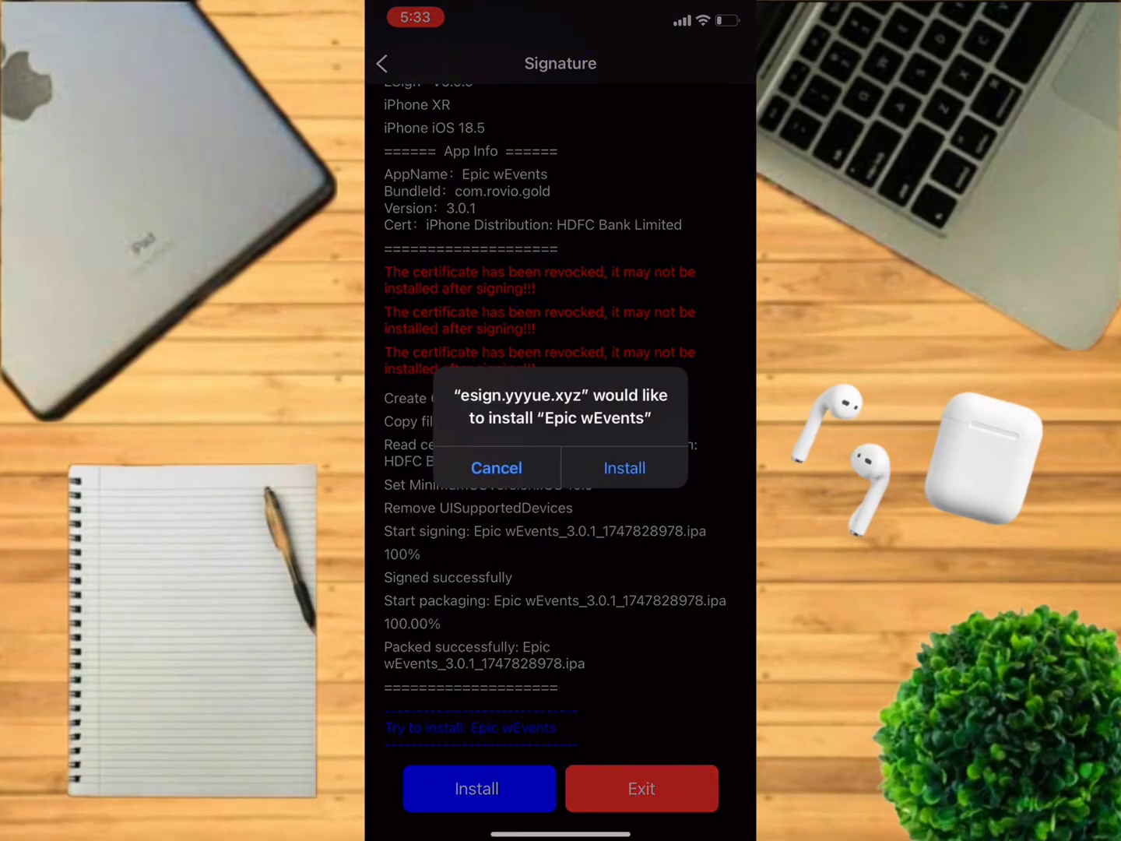
left_click(624, 467)
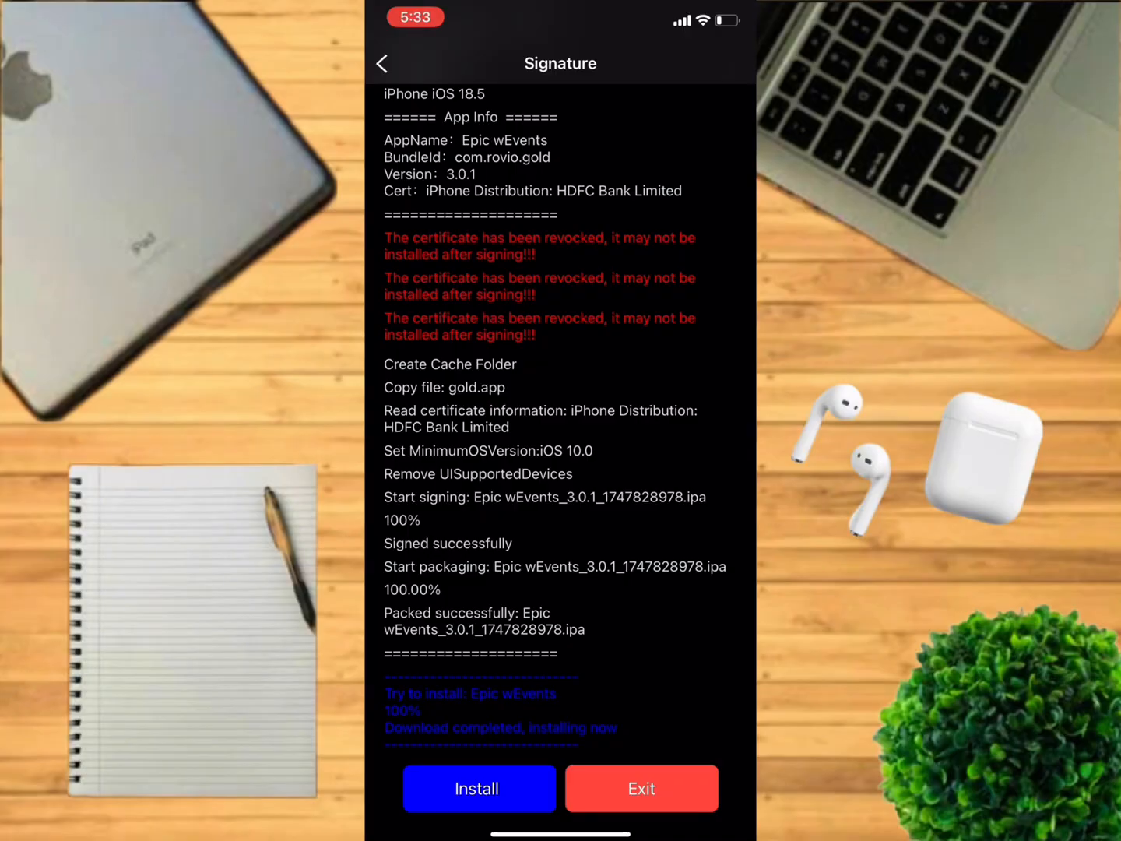
Exit ESign's install log back toward the Home Screen showing the Epic wEvents icon.
left_click(476, 788)
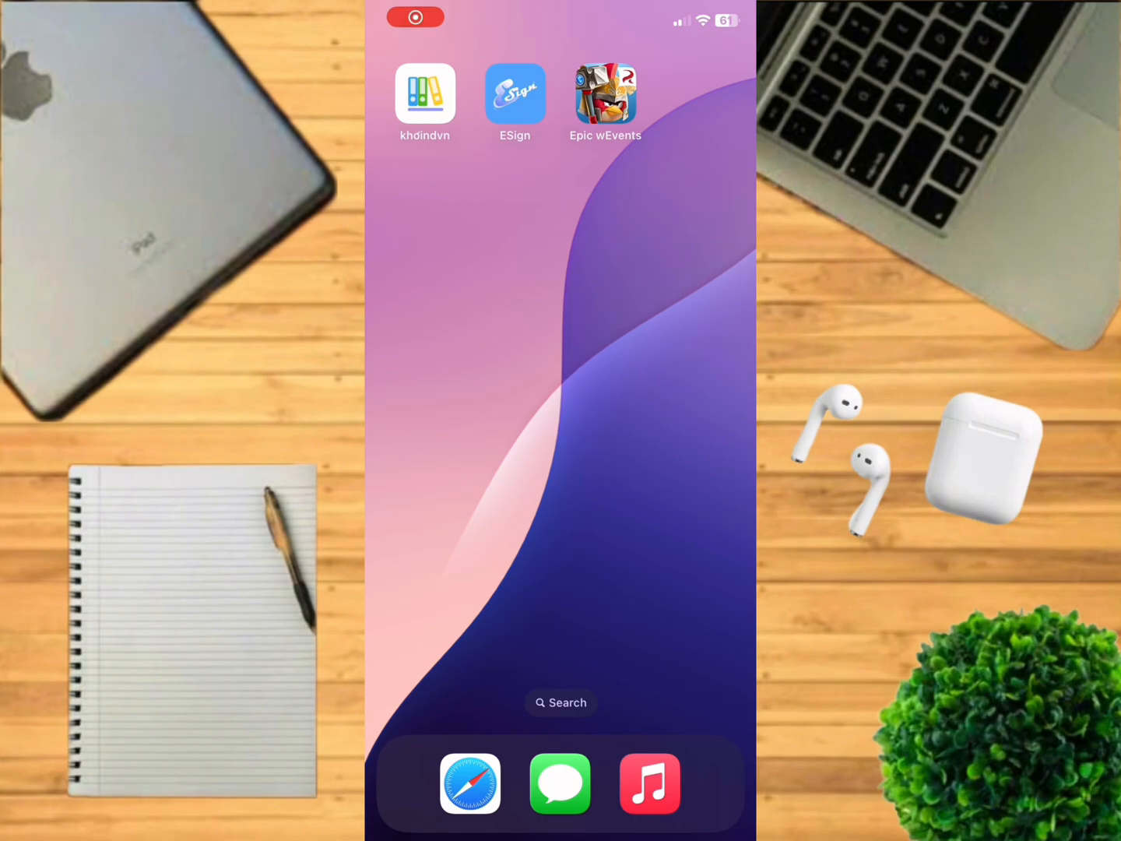
Launch Epic wEvents from the Home Screen and accept its terms of service.
left_click(606, 93)
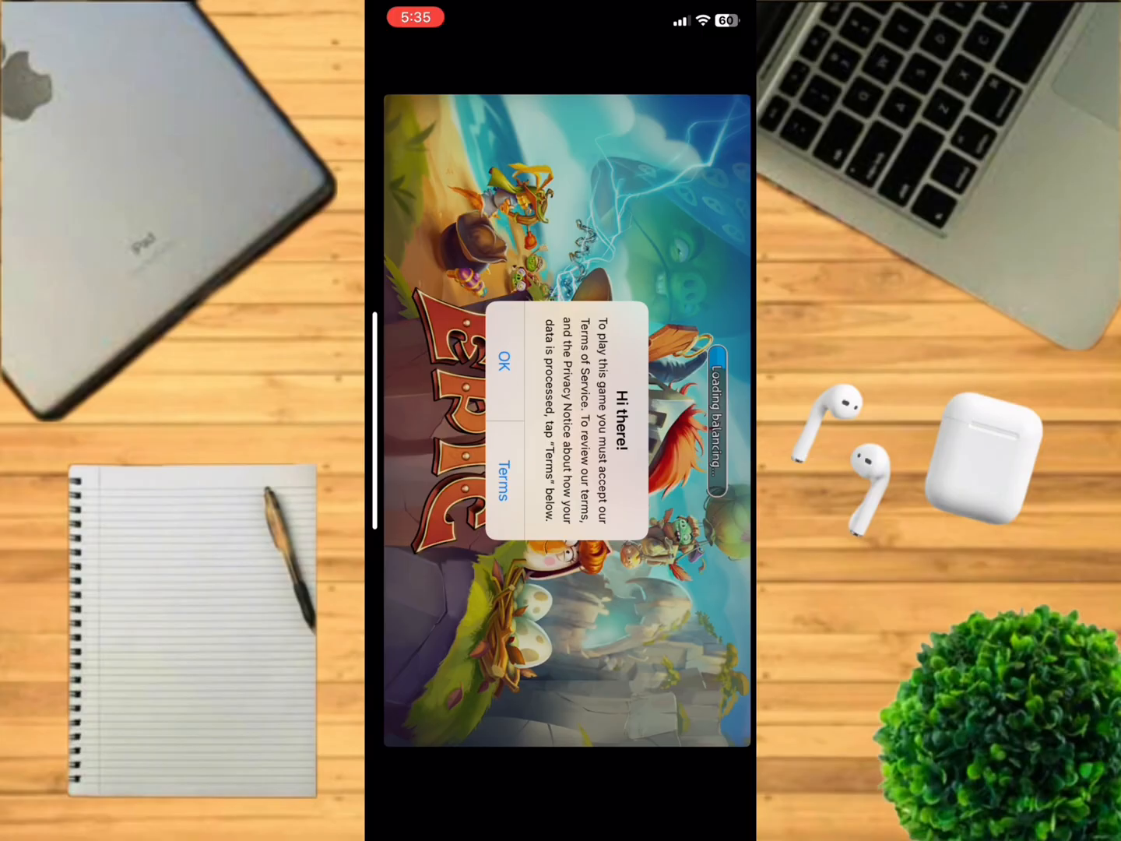
left_click(504, 373)
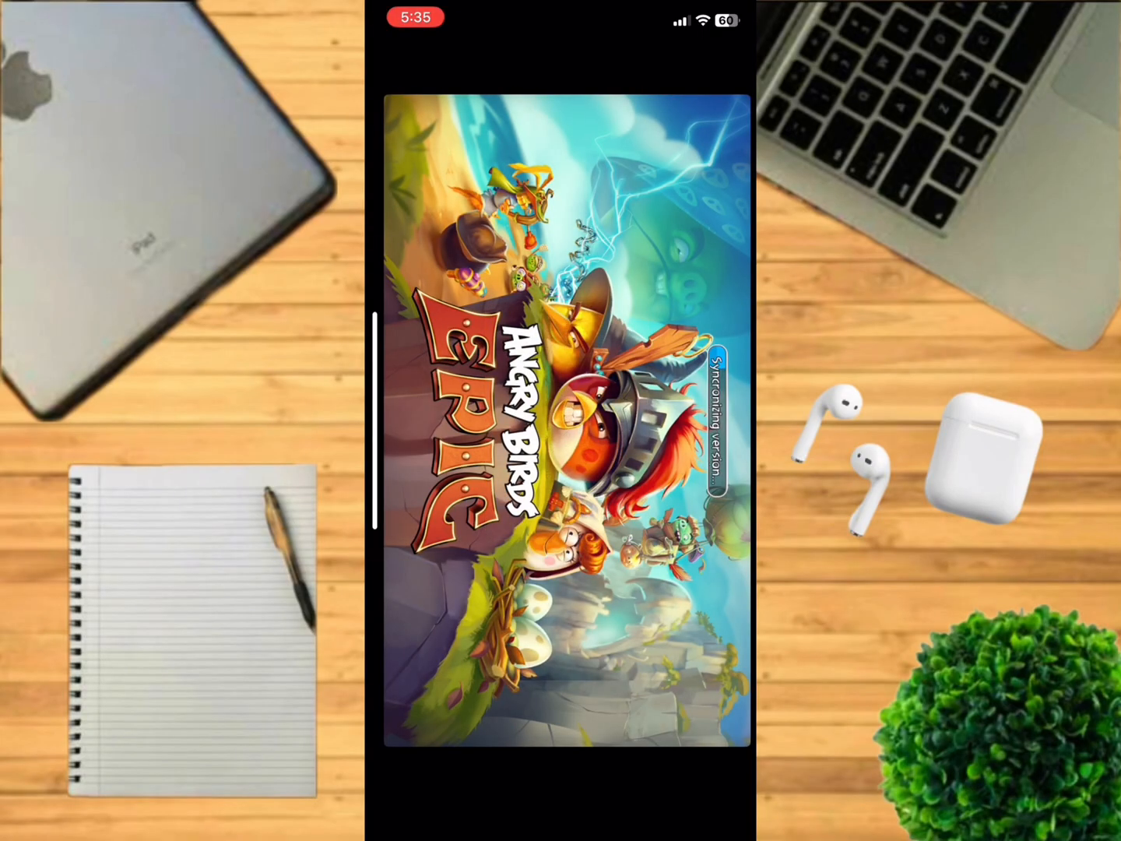